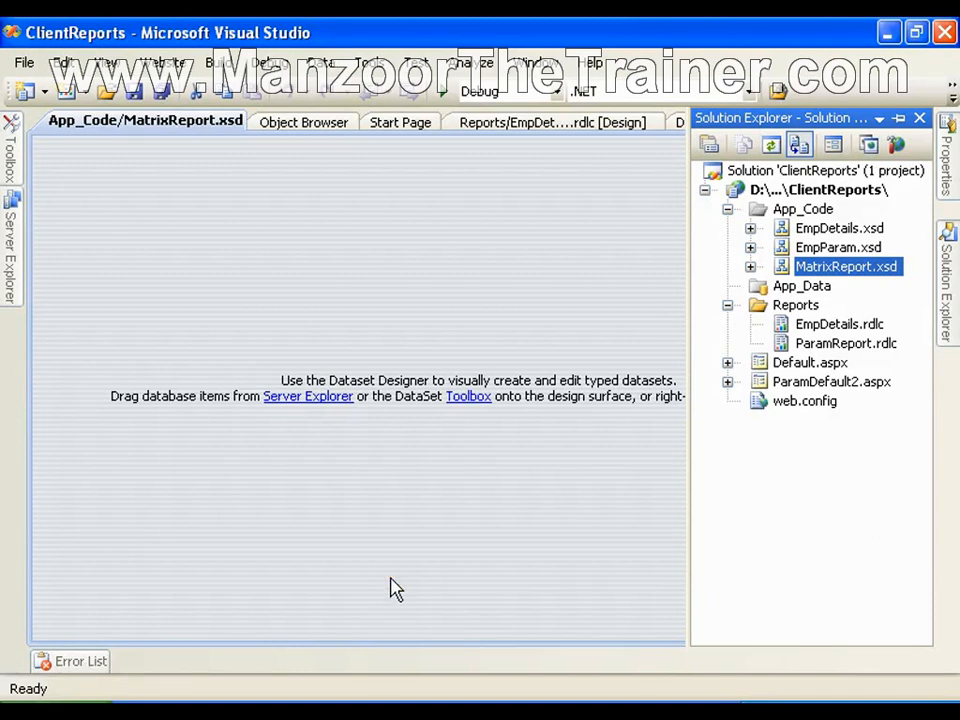
mouse_move(800, 280)
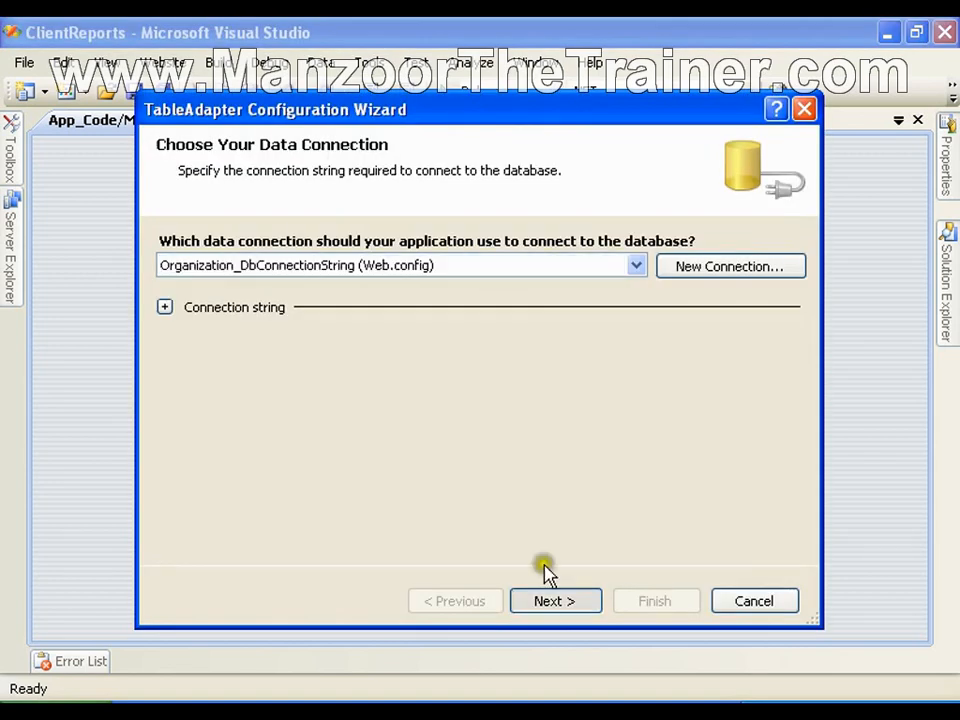
Step: Add tbl_Emp and tbl_Dept to the Query Builder so they join on Did
click(556, 600)
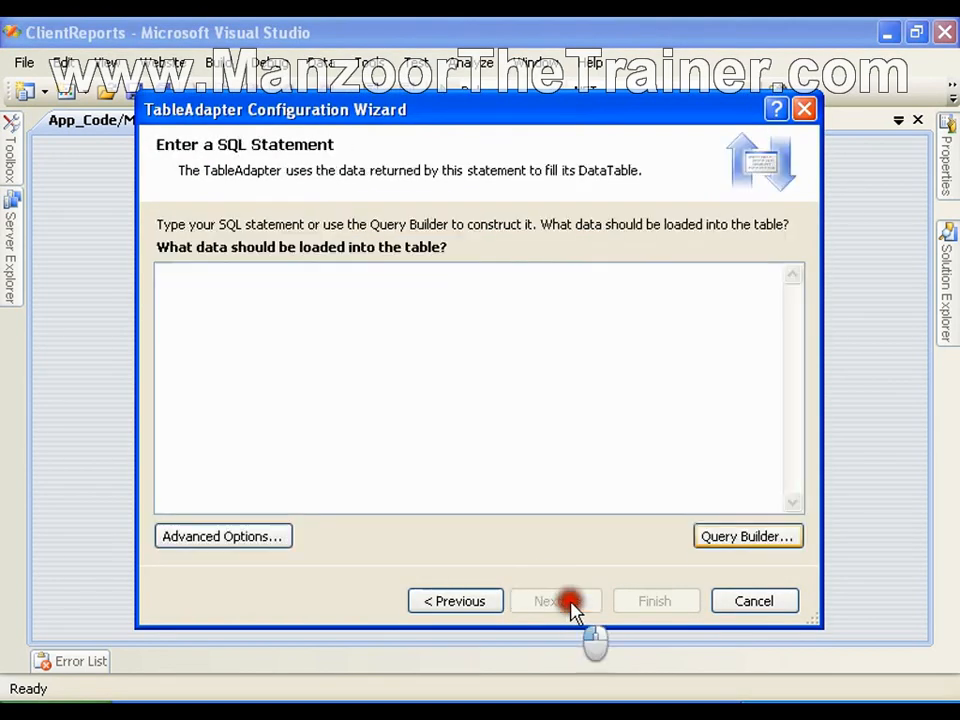
click(748, 536)
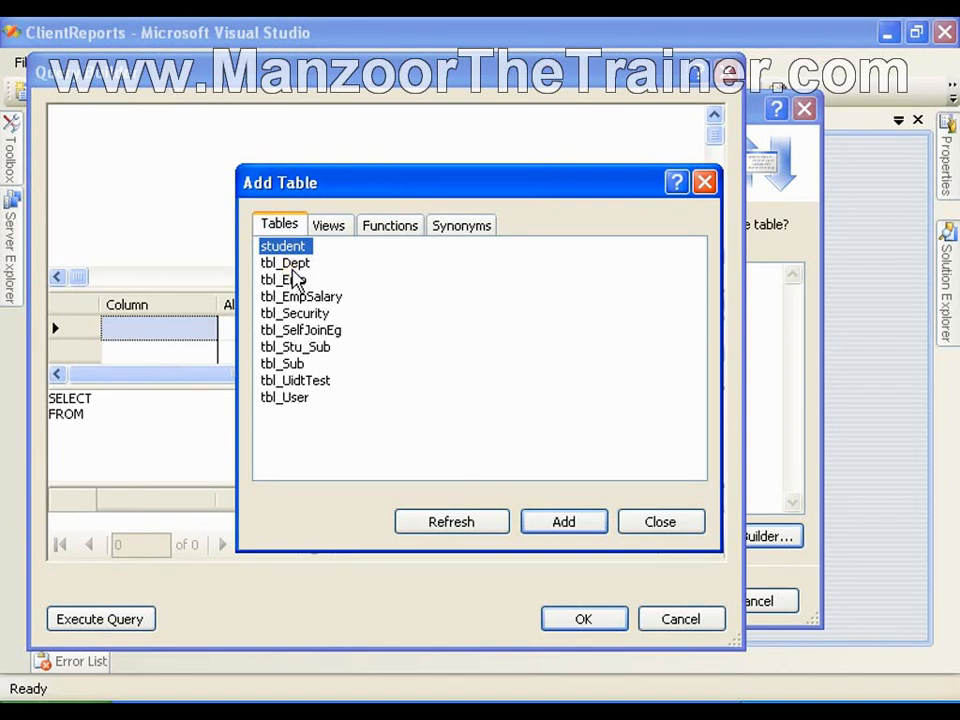
click(284, 280)
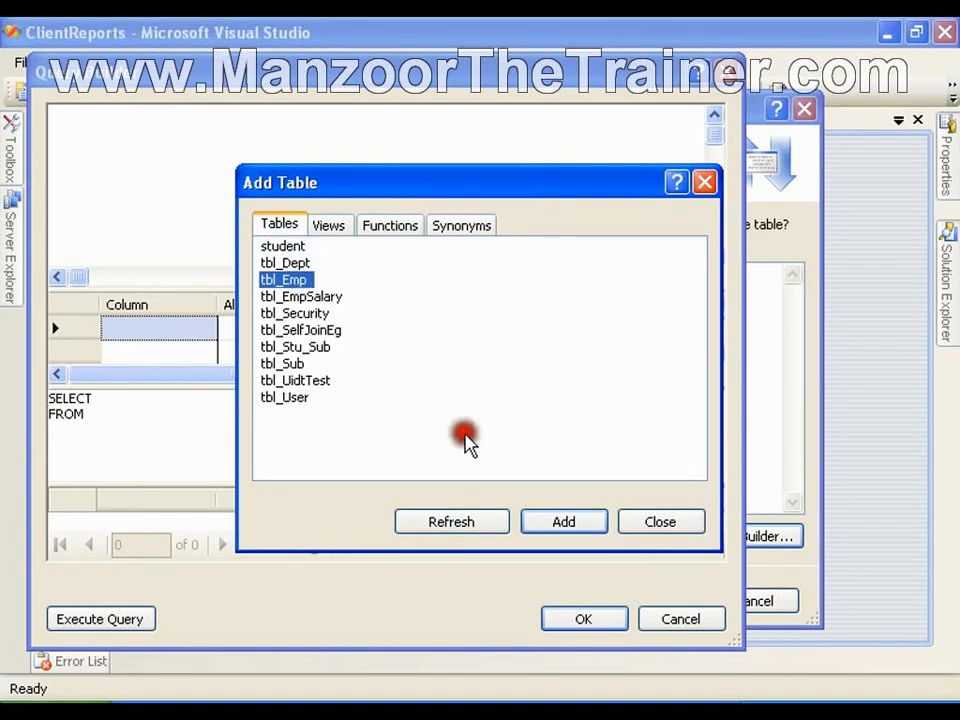
click(564, 520)
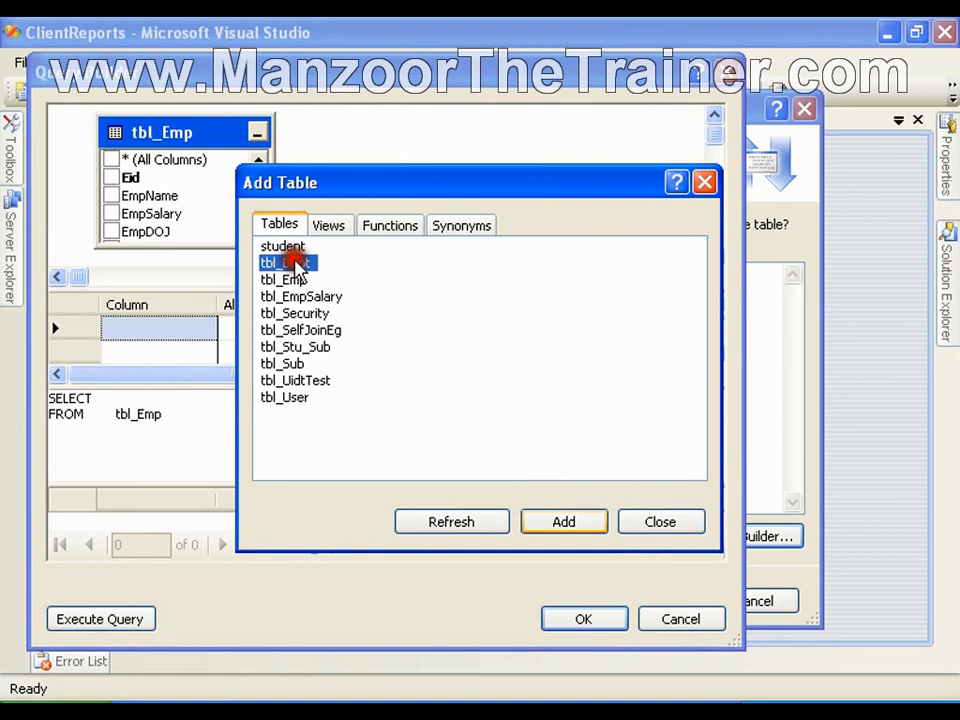
click(660, 520)
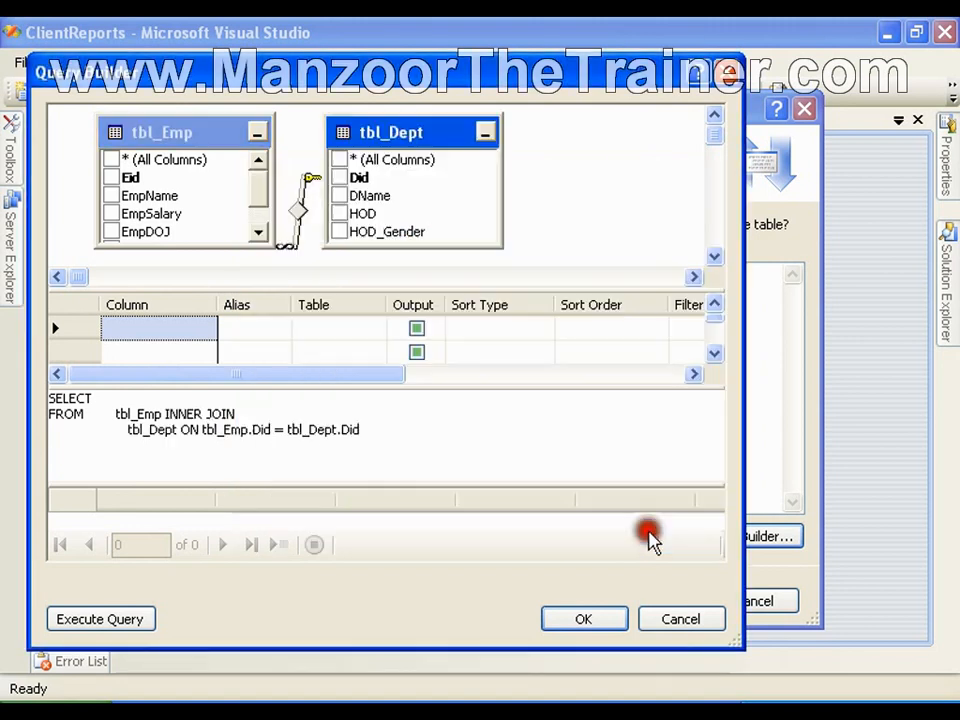
Step: Select tbl_Dept.DName with Count(tbl_Emp.Eid) aliased as NOE
click(340, 196)
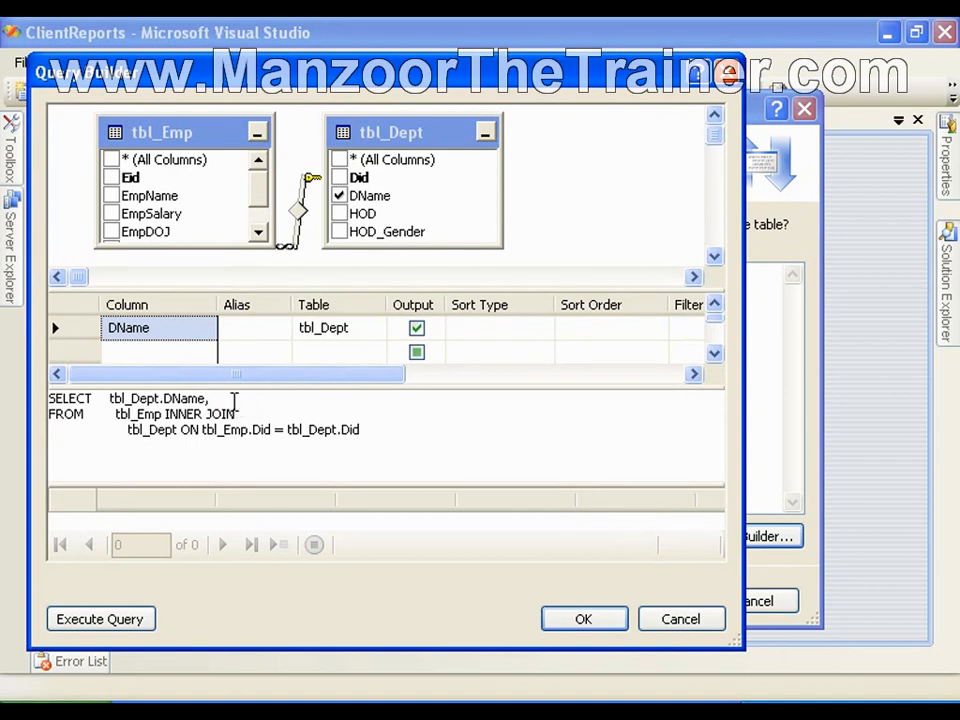
text(Count)
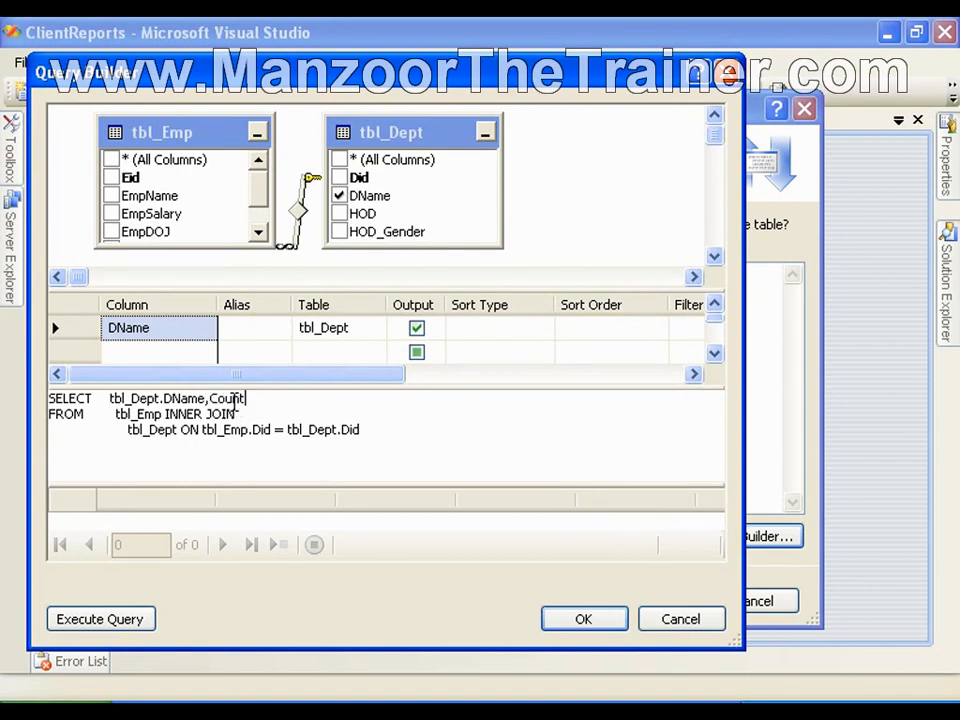
text(()
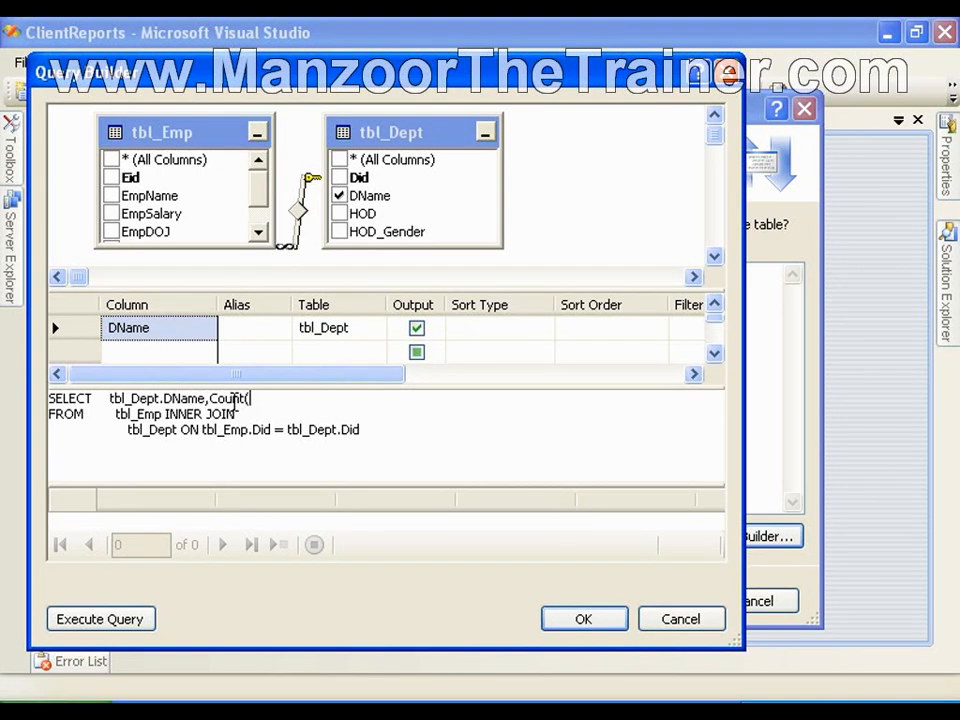
text(tbl_)
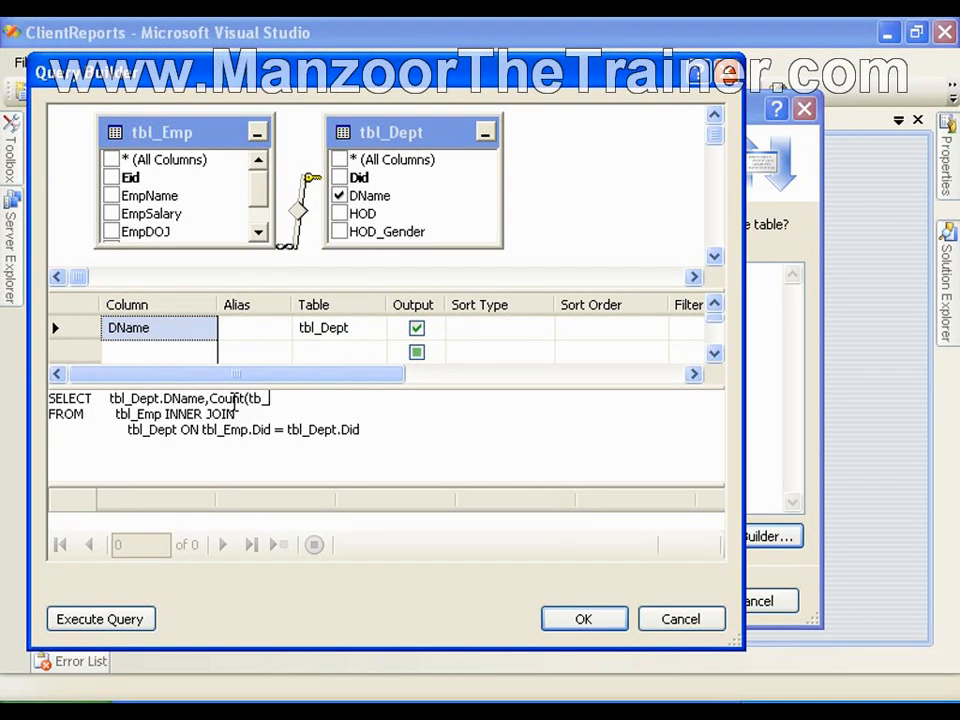
text(Emp)
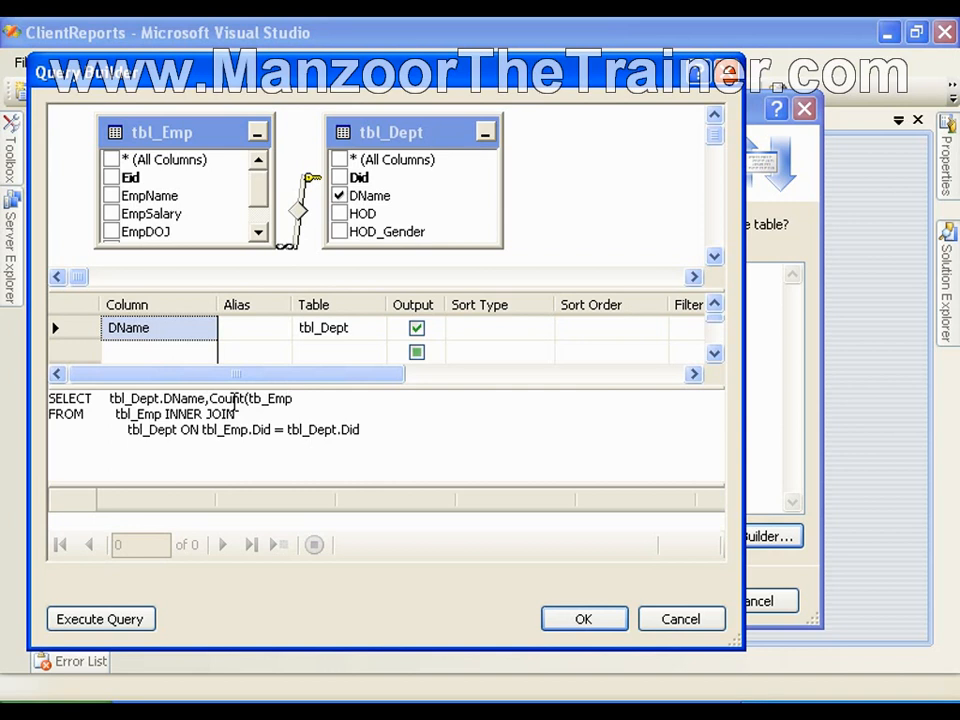
text(.Eid)
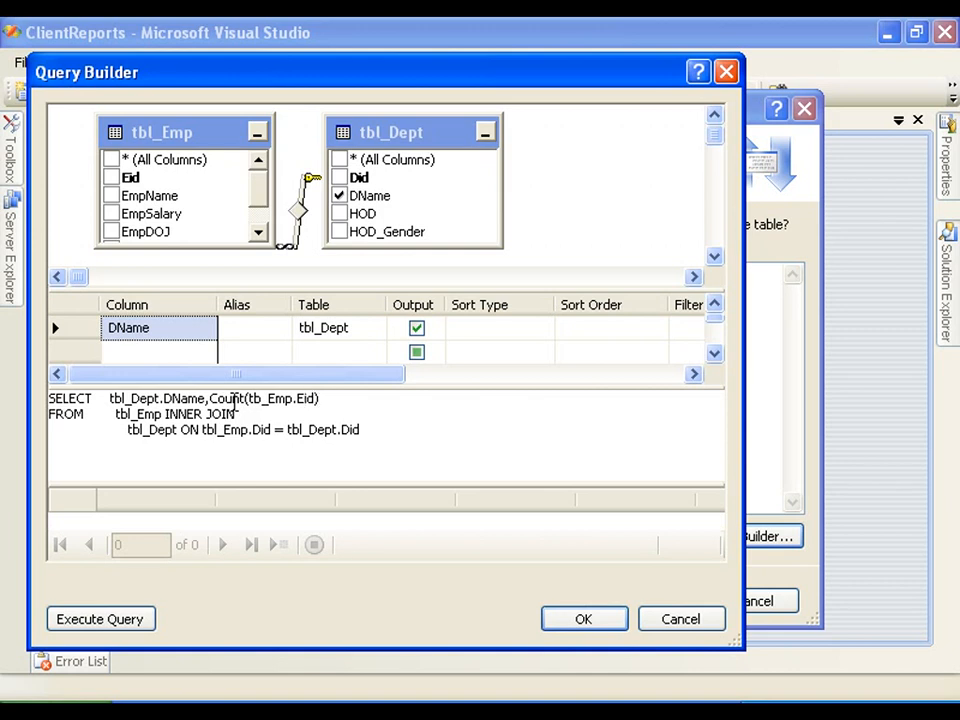
text(as)
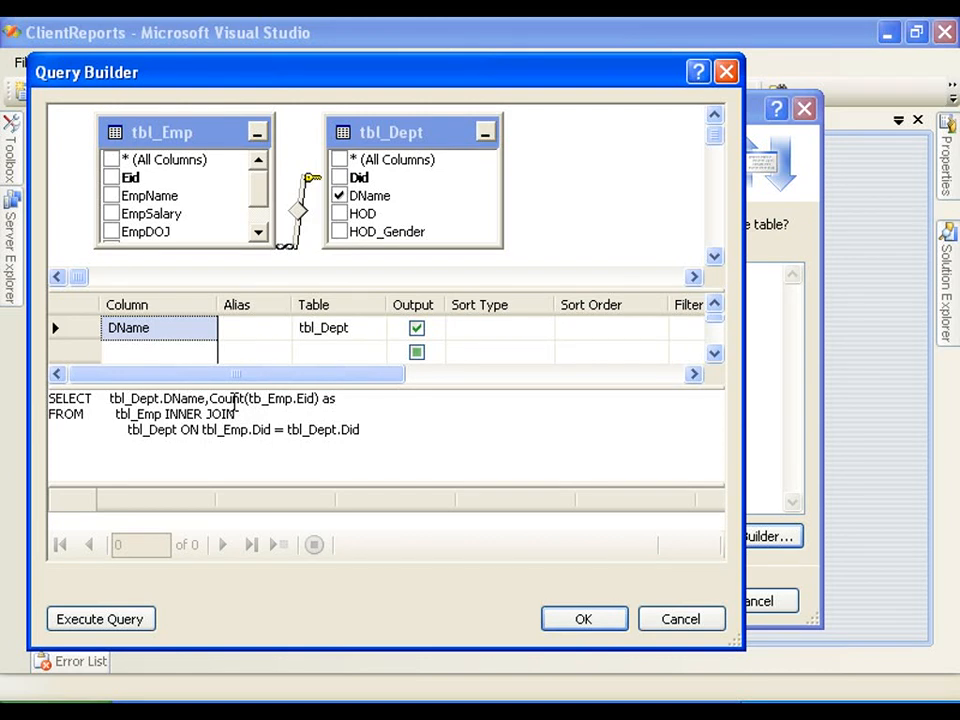
text(N)
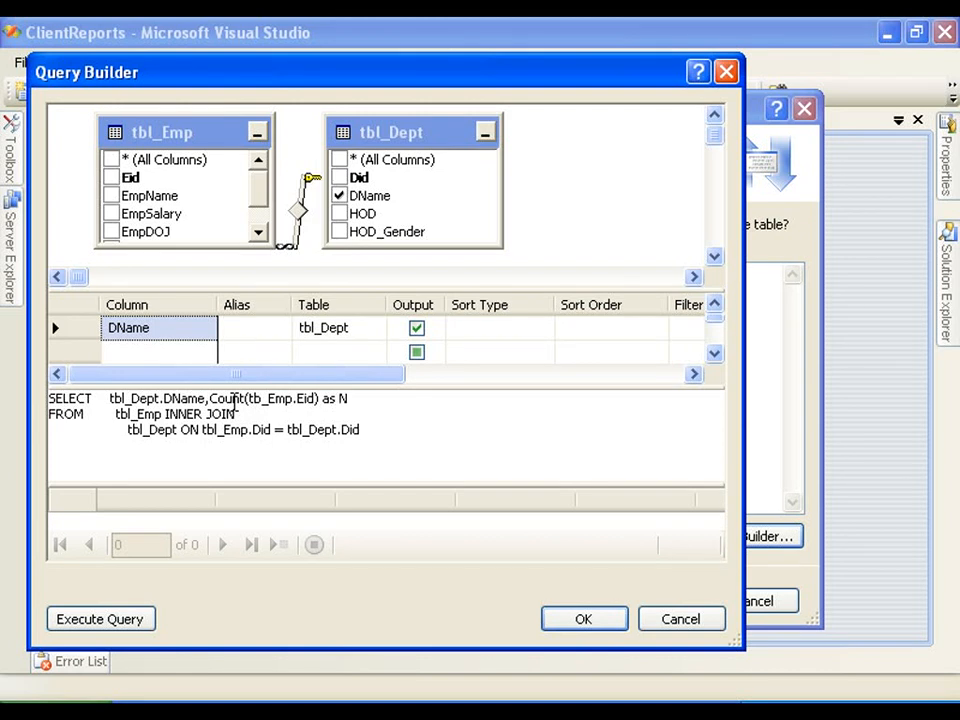
text(OE)
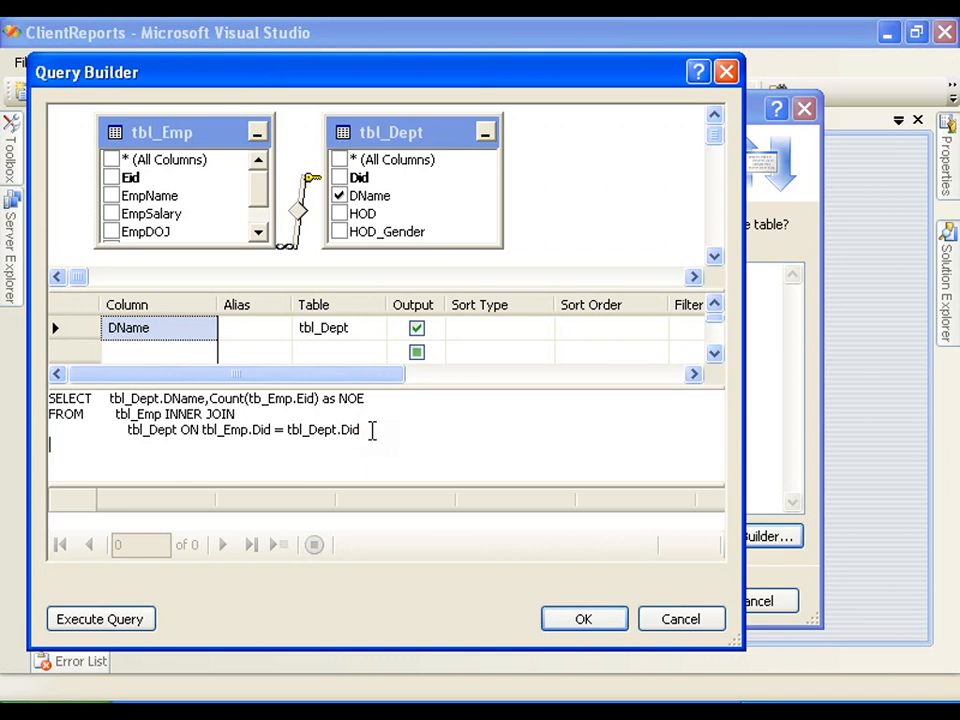
Step: Group the query results by tbl_Dept.DName
text(group by)
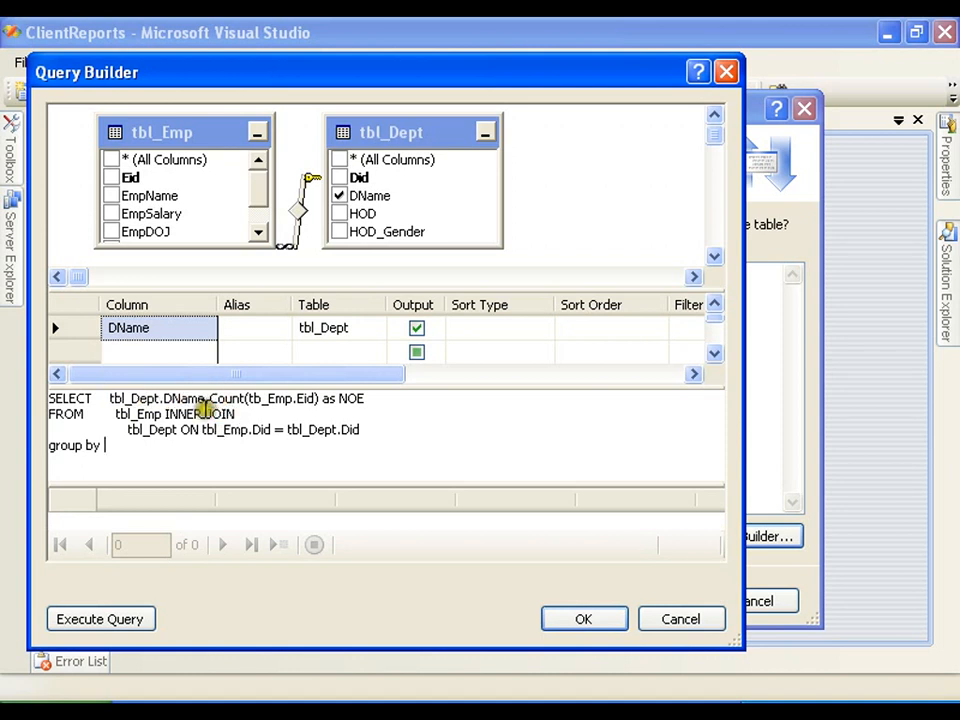
text(tbl_Dept.DName)
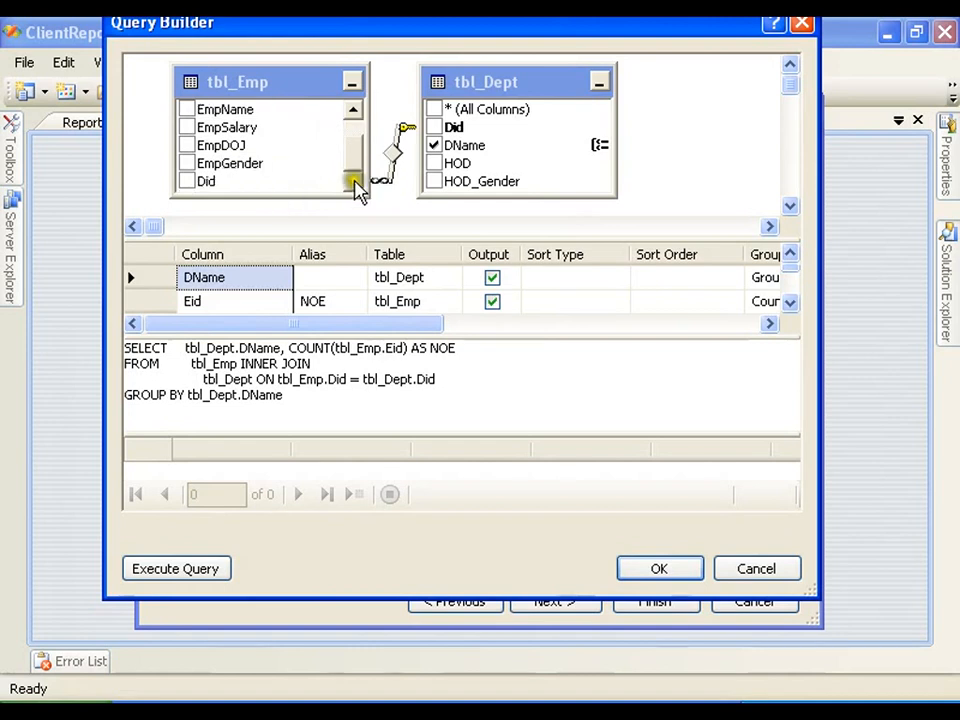
Step: Include EmpGender from tbl_Emp and execute the query to preview department, NOE and gender rows
click(188, 164)
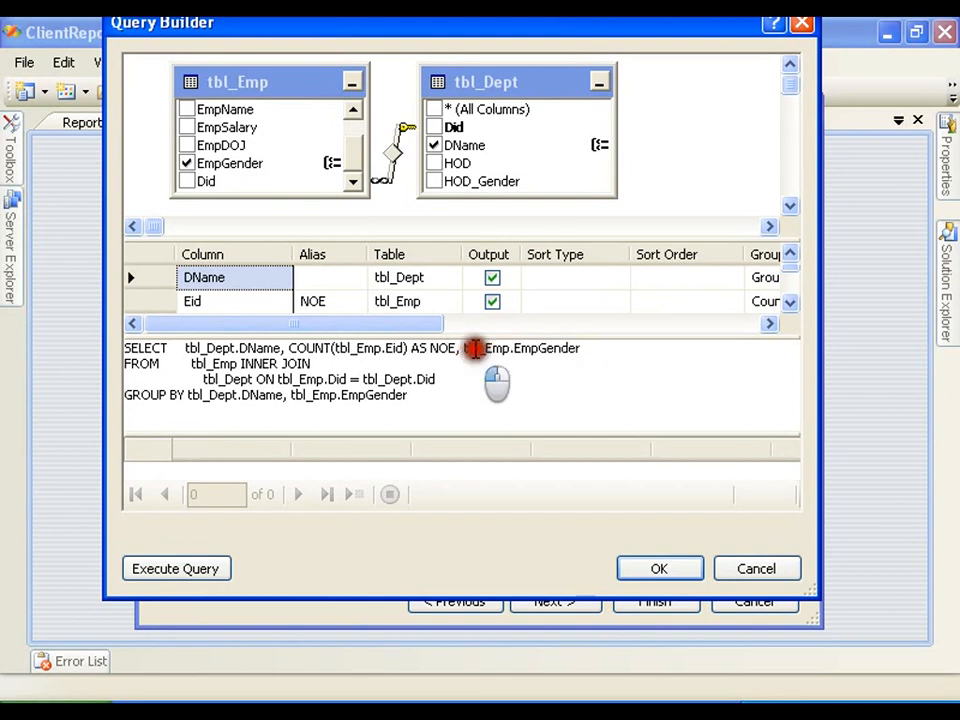
click(176, 568)
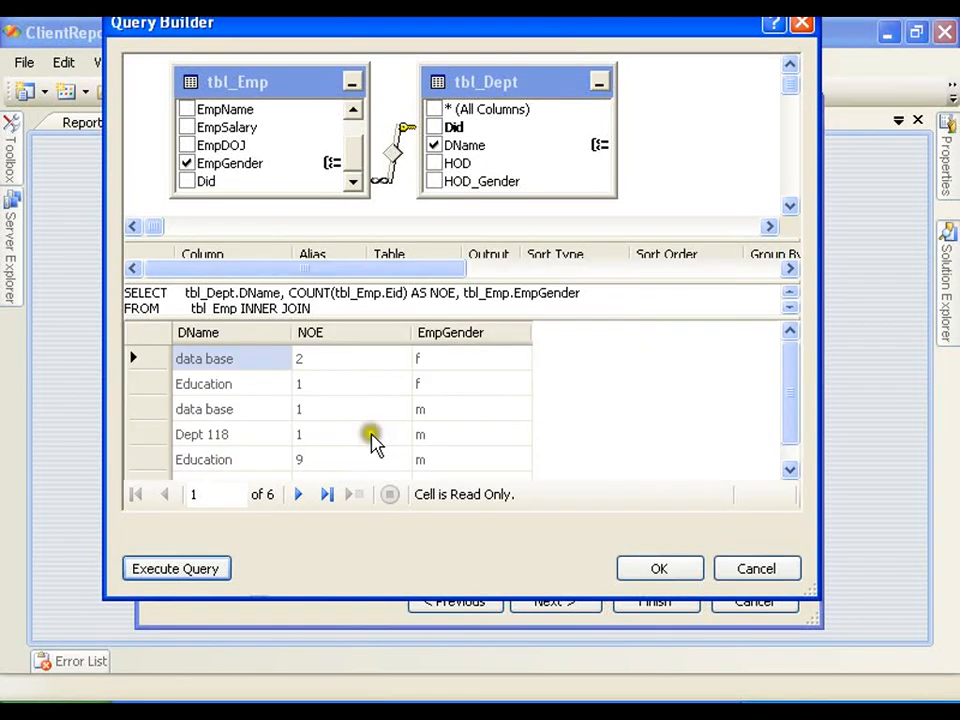
mouse_move(396, 356)
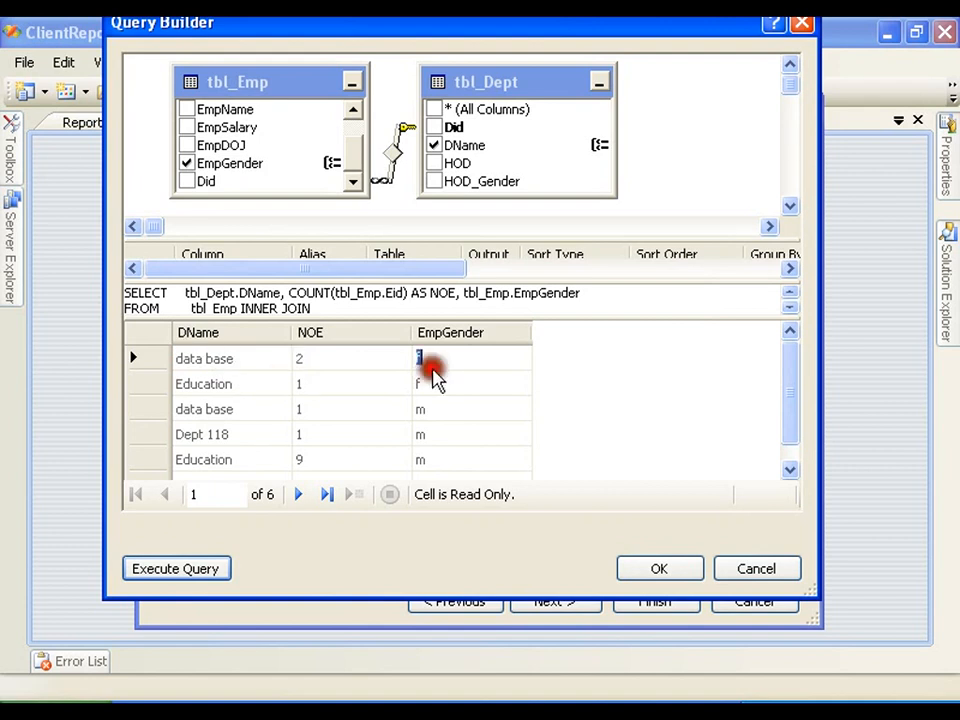
Step: Accept the query and step through the remaining wizard pages to finish the TableAdapter
click(660, 568)
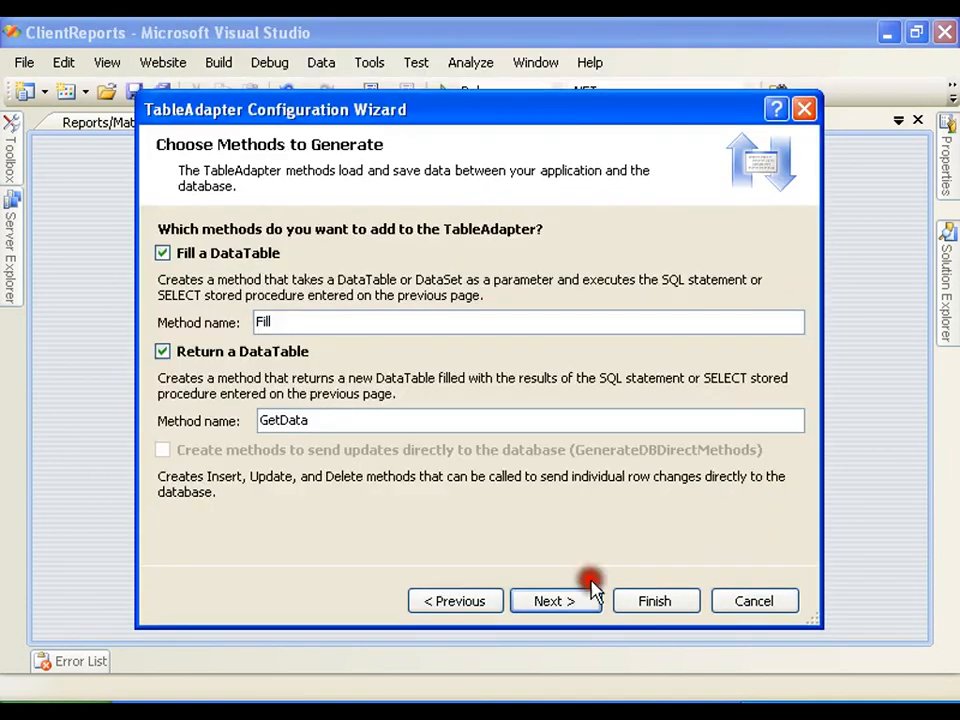
click(556, 600)
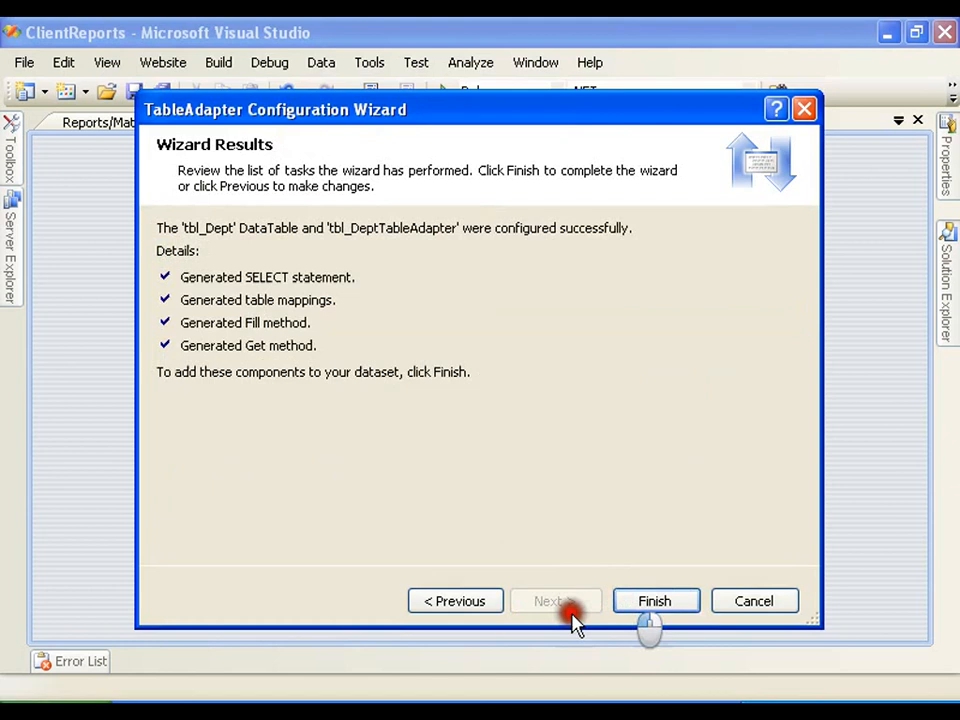
click(656, 600)
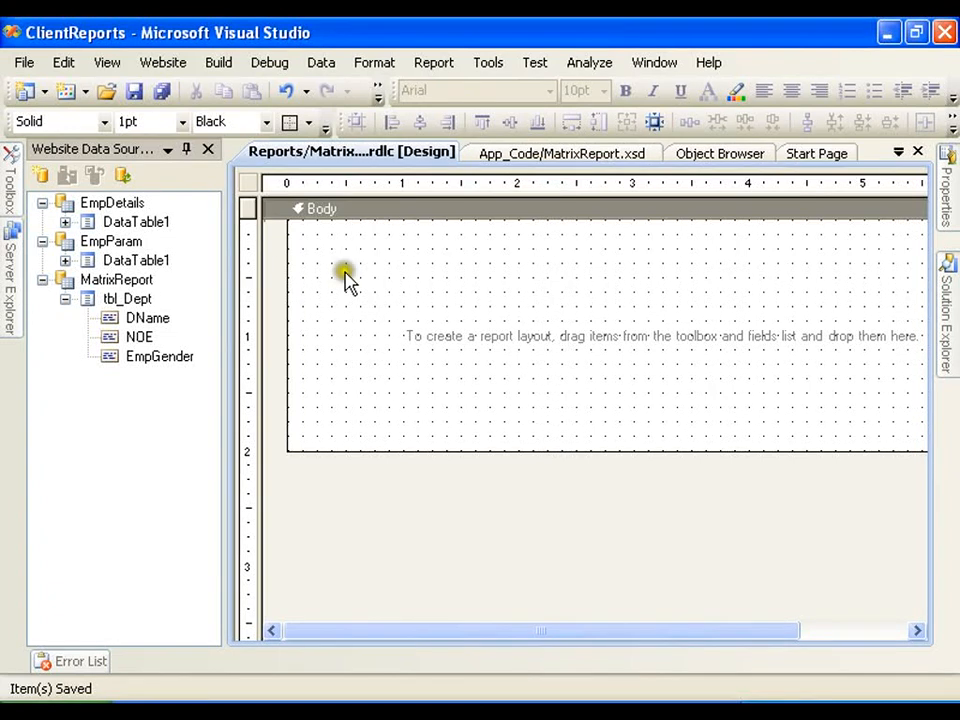
mouse_move(378, 304)
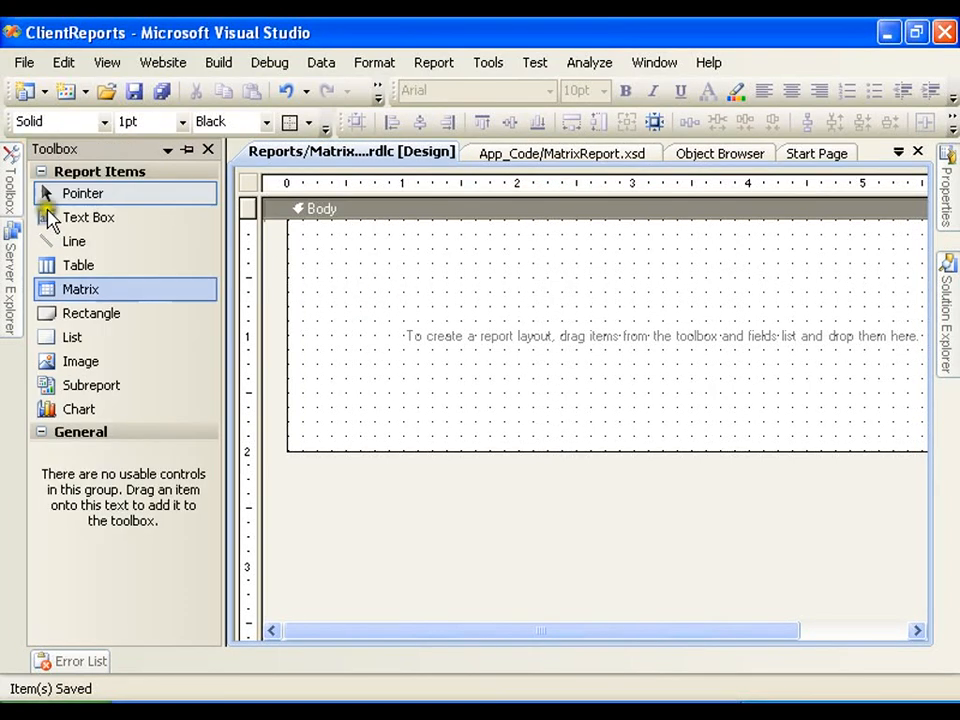
Step: Drag a Matrix item from the Toolbox onto the report Body
drag(80, 288, 340, 290)
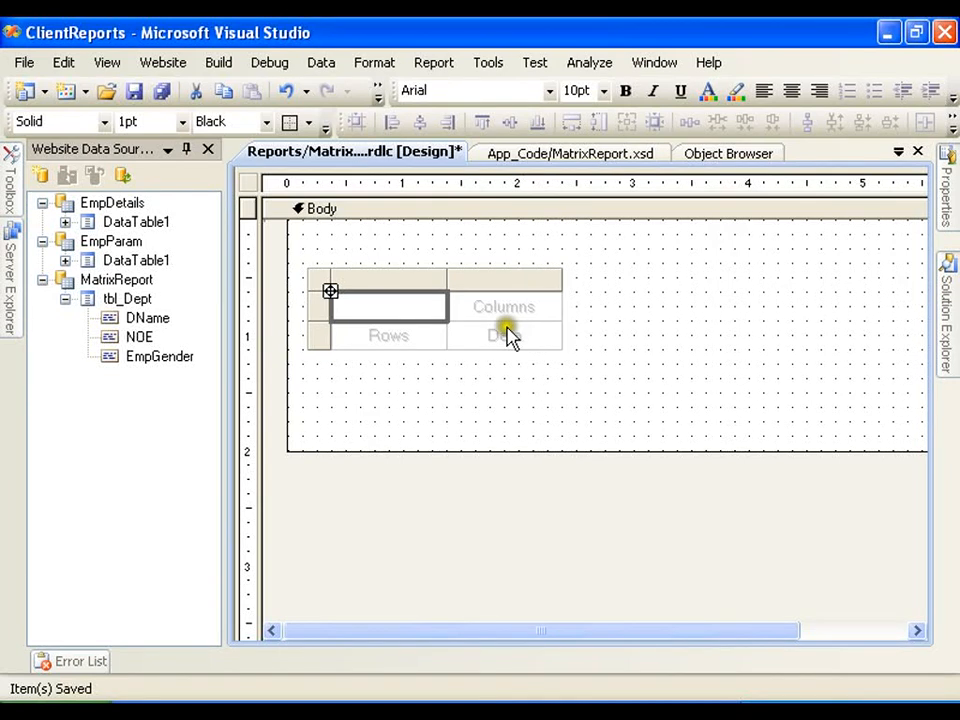
Step: Bind DName as the matrix column group and EmpGender as the row group
click(148, 318)
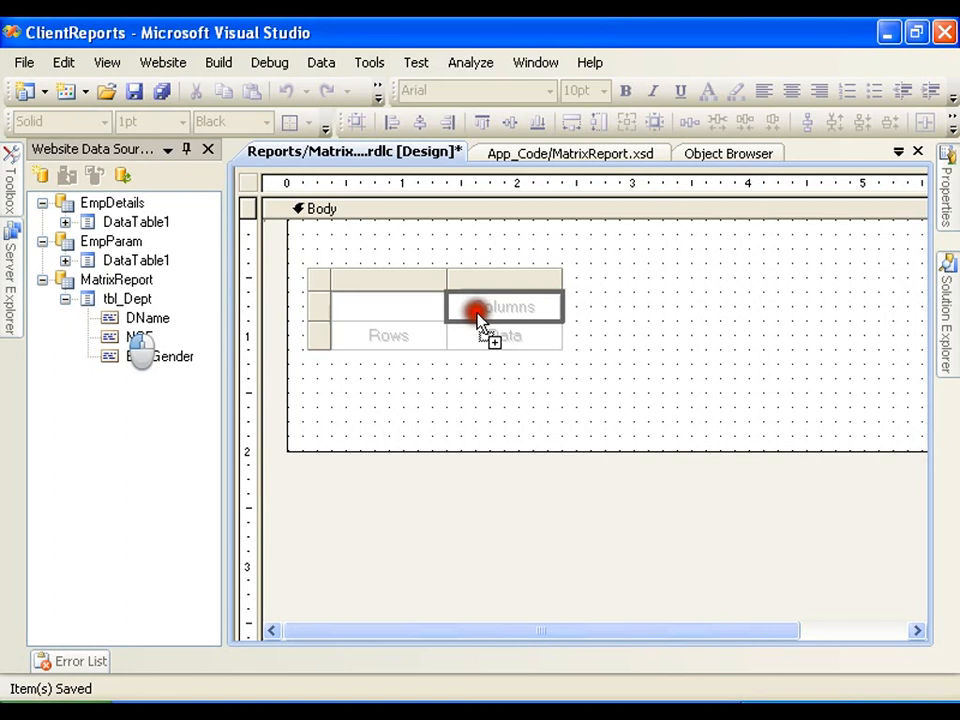
drag(148, 316, 504, 306)
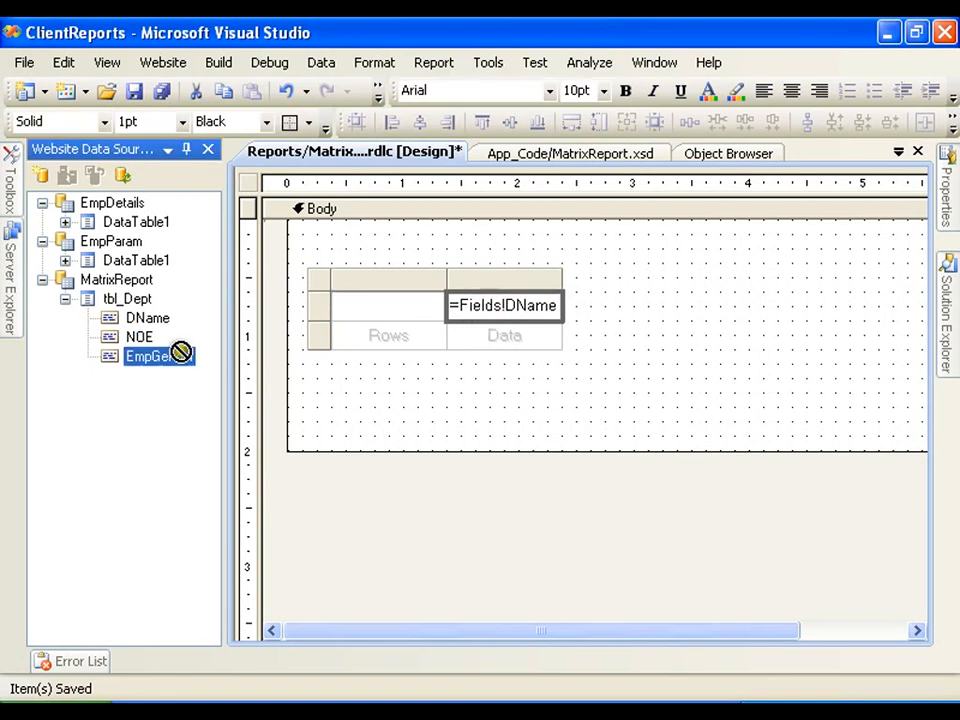
drag(158, 356, 390, 334)
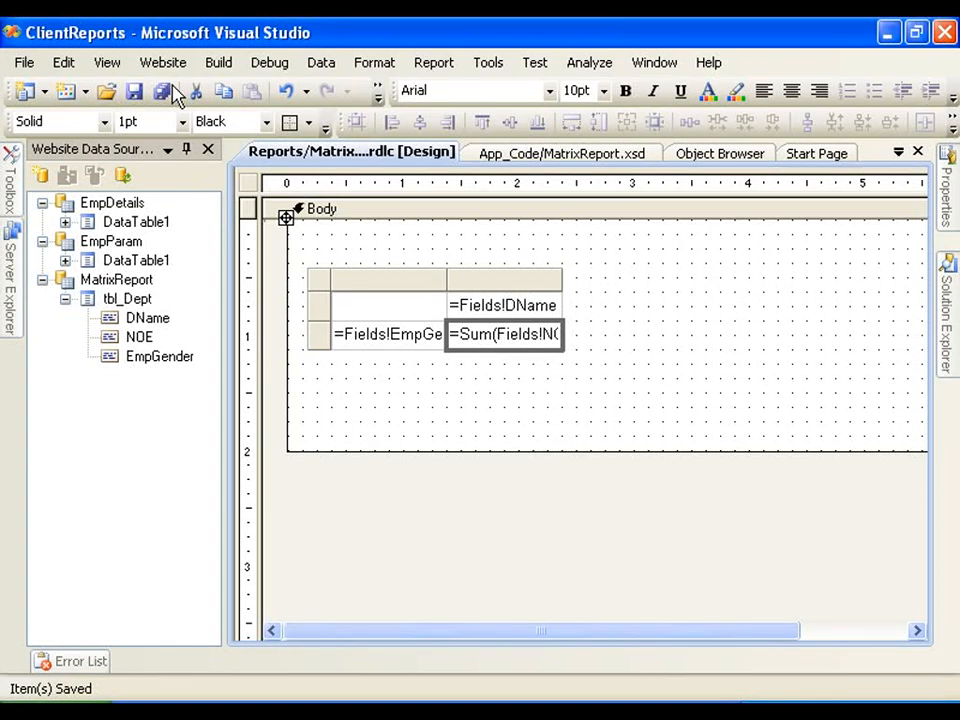
Step: Select the whole matrix and apply an Outside Border to its cells
click(290, 122)
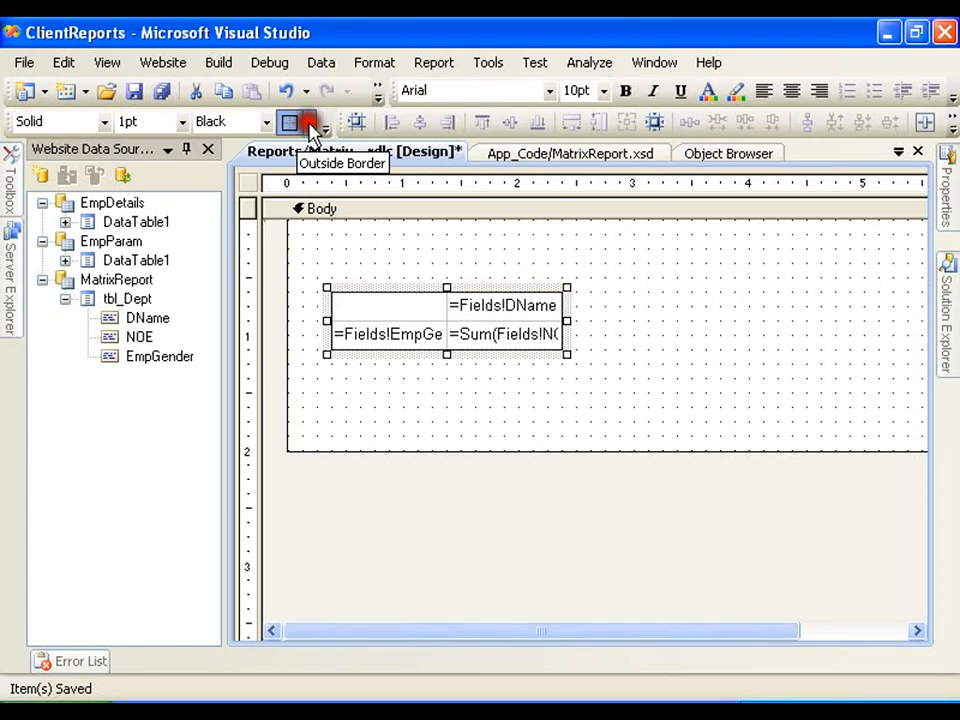
click(290, 122)
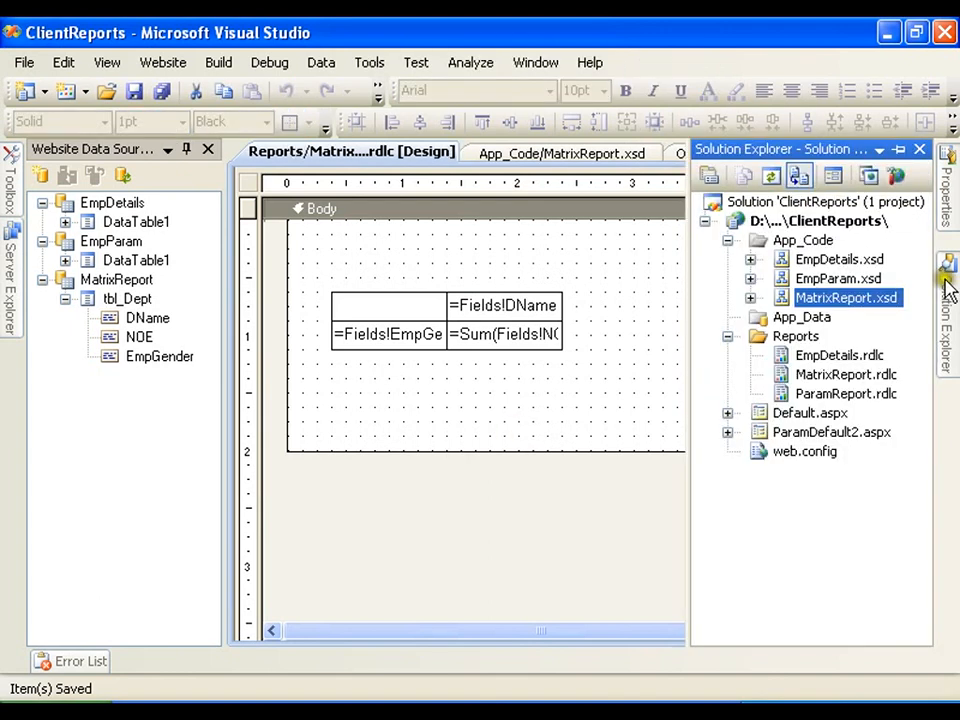
Step: Add a new Web Form named MatrixDefault2.aspx to the web site project
right_click(820, 220)
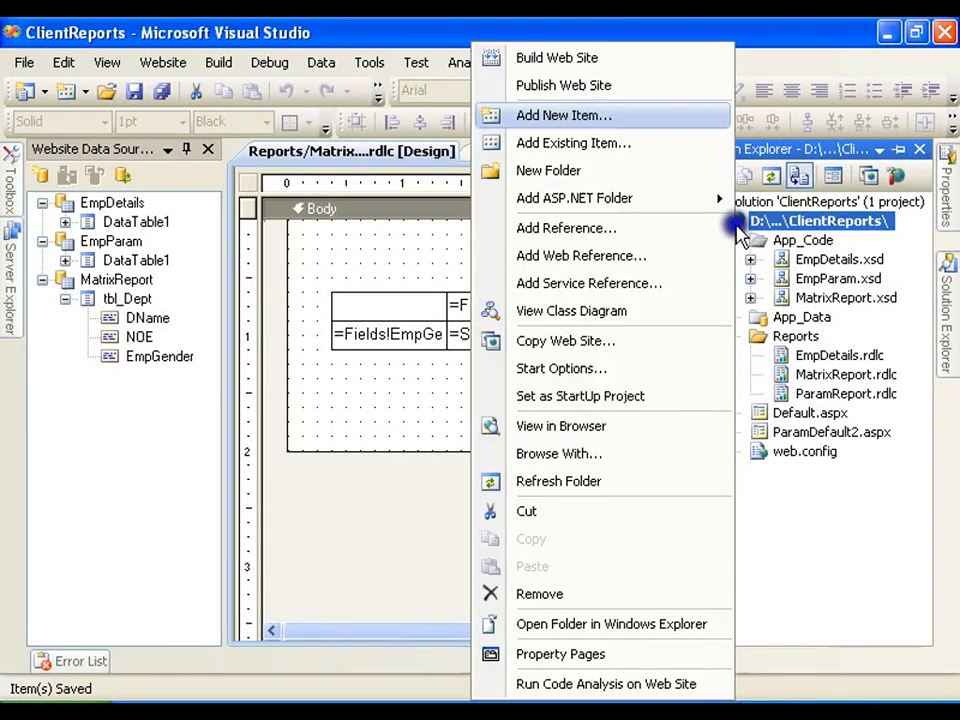
click(564, 114)
text(MatrixDefault2.aspx)
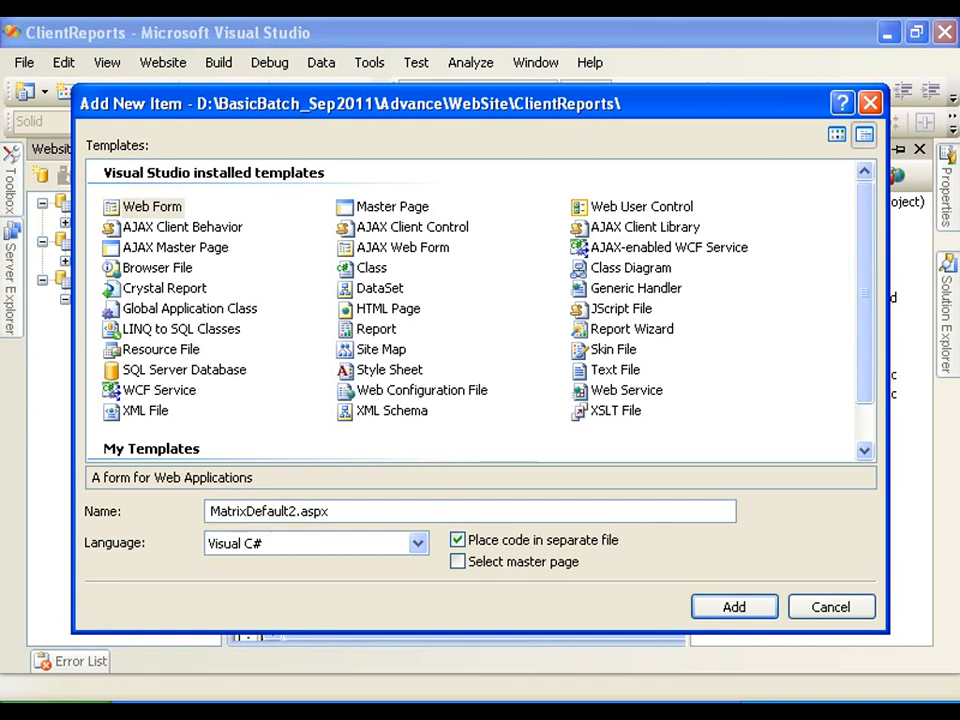
click(732, 608)
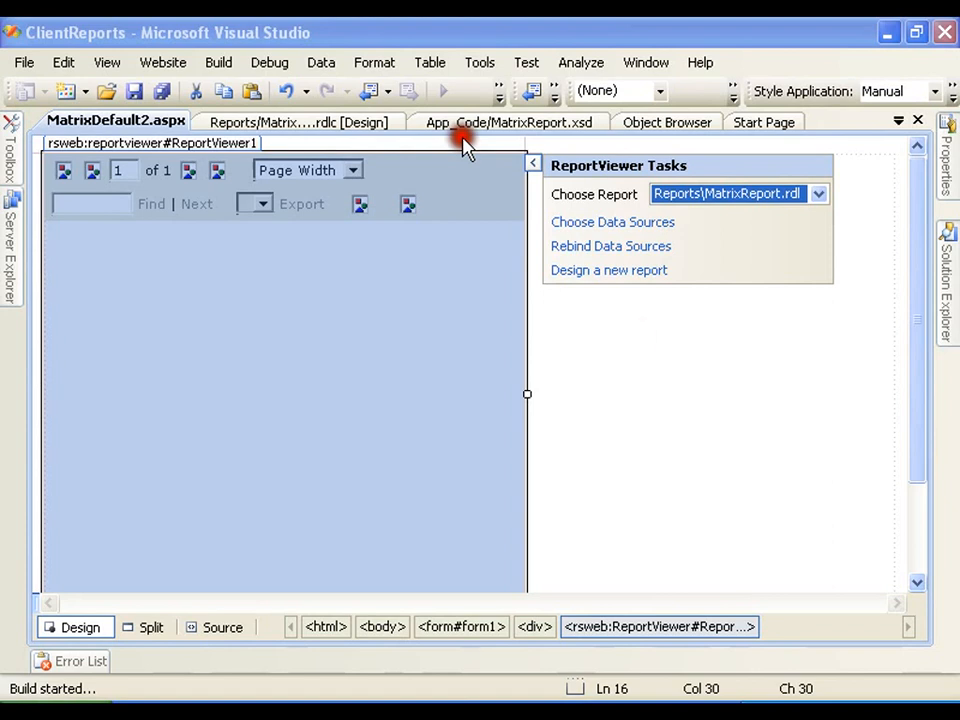
mouse_move(636, 336)
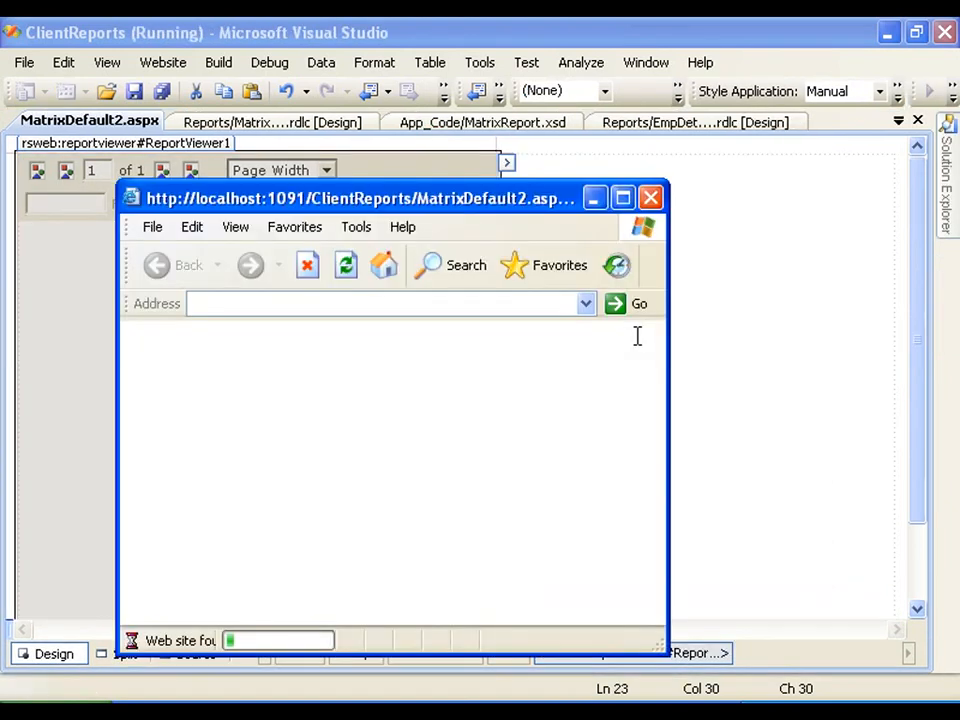
click(624, 198)
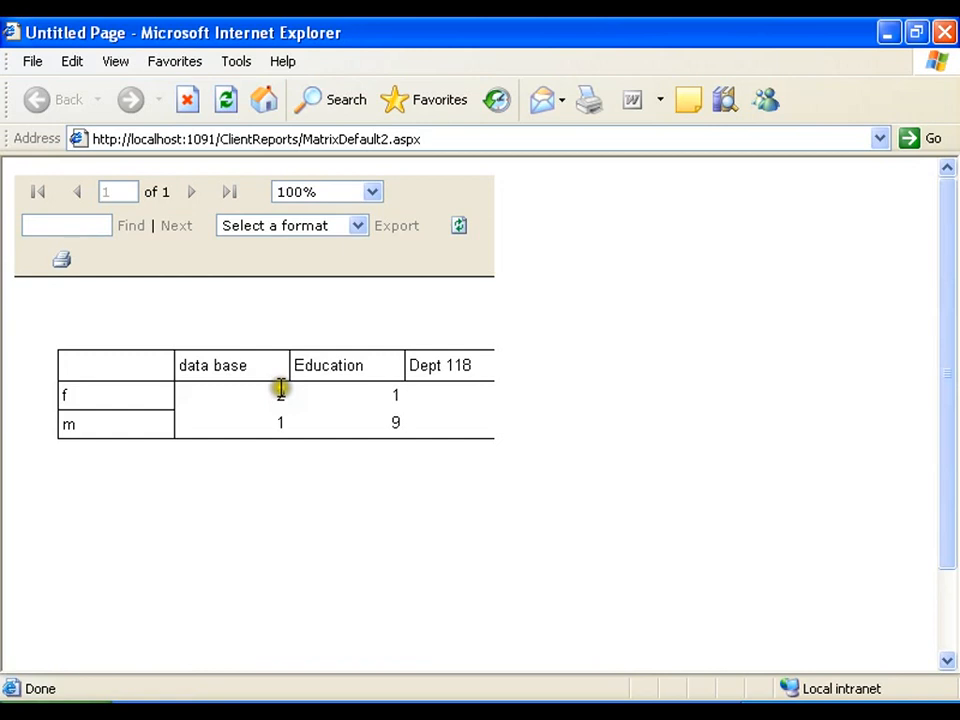
click(196, 364)
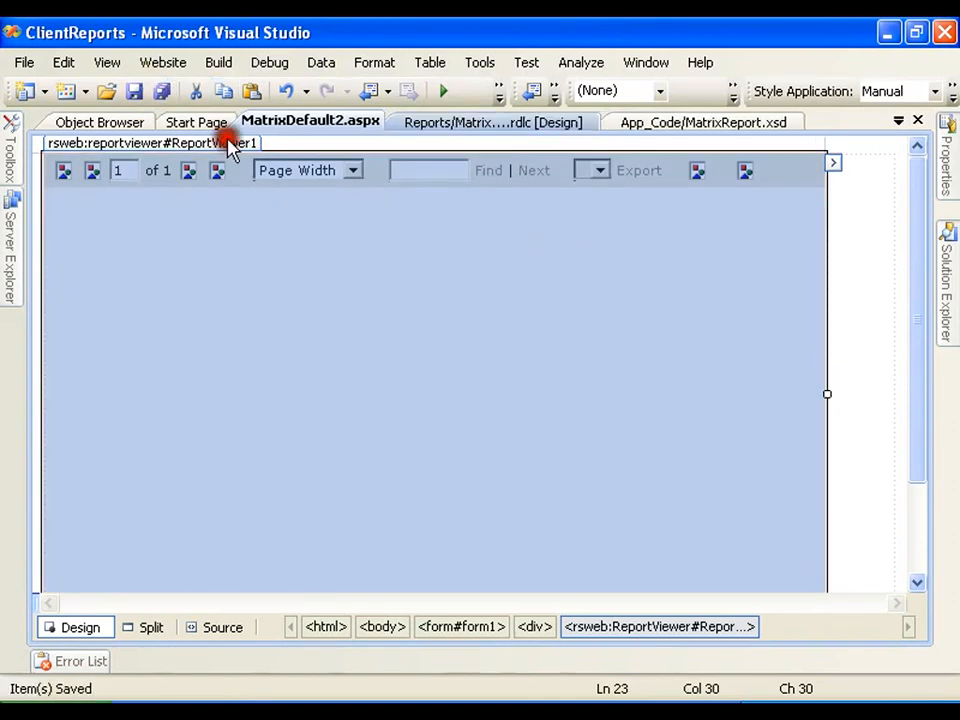
Step: Reapply borders to the matrix cells in the RDLC layout and highlight the data column heading
click(492, 122)
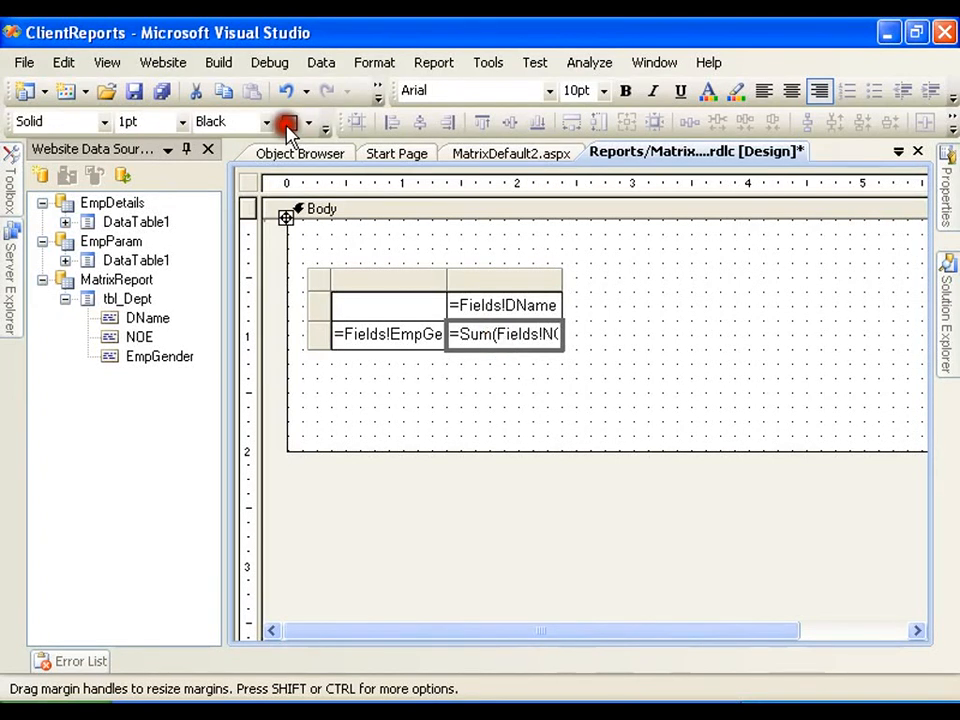
click(132, 92)
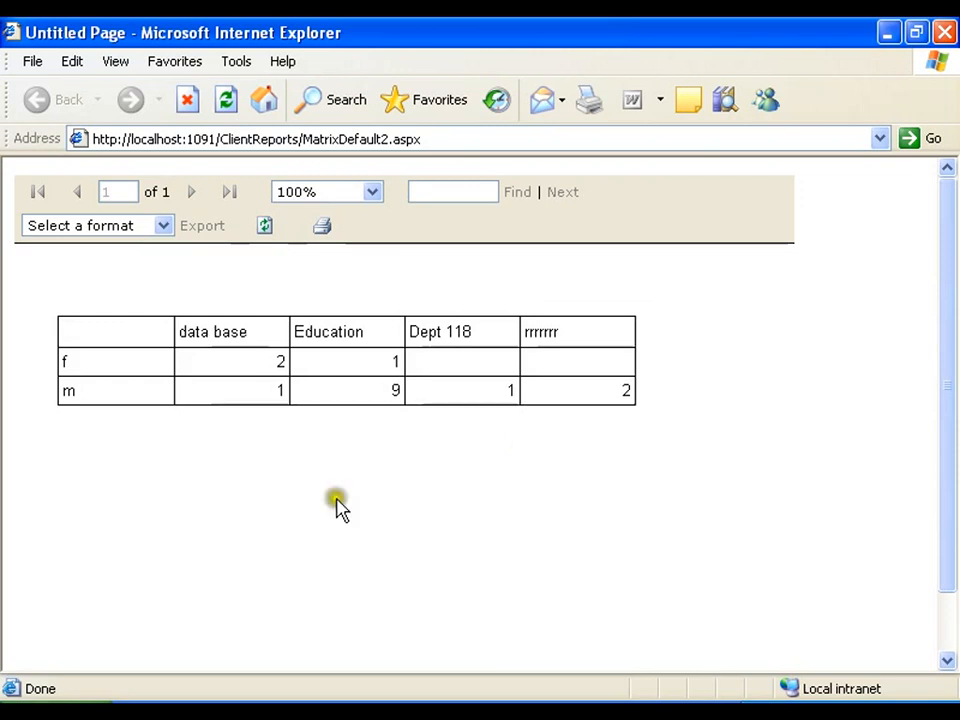
mouse_move(180, 336)
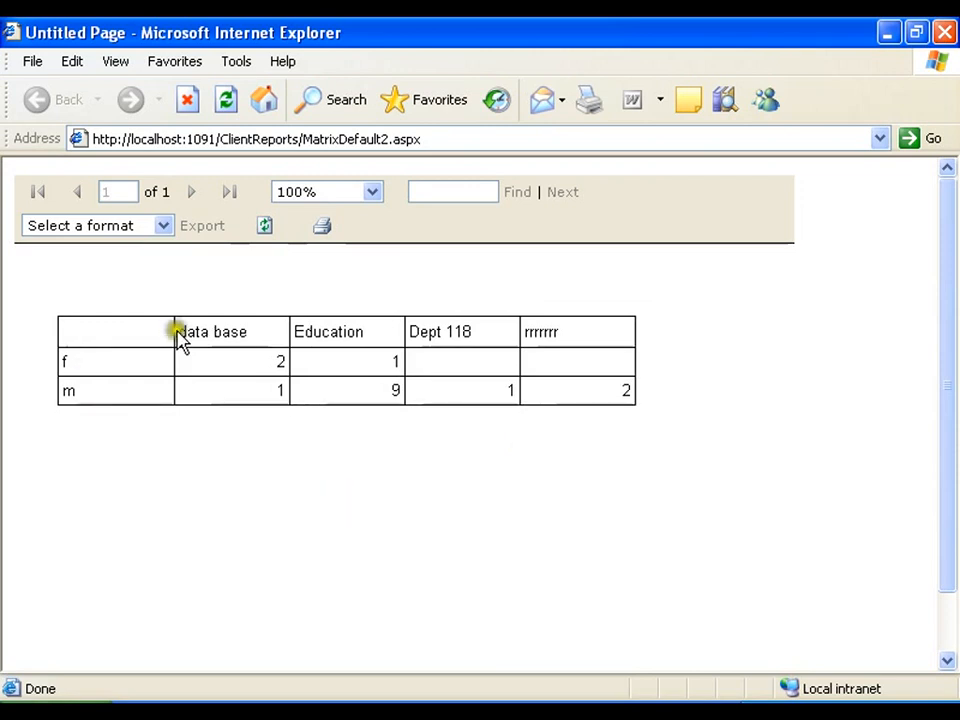
double_click(230, 332)
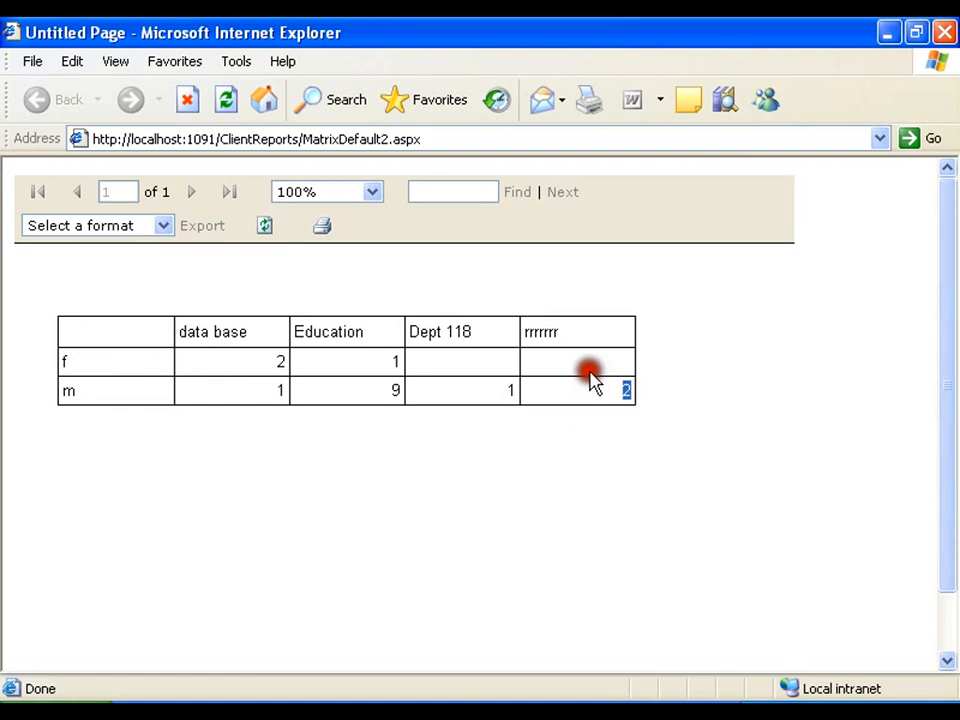
mouse_move(596, 410)
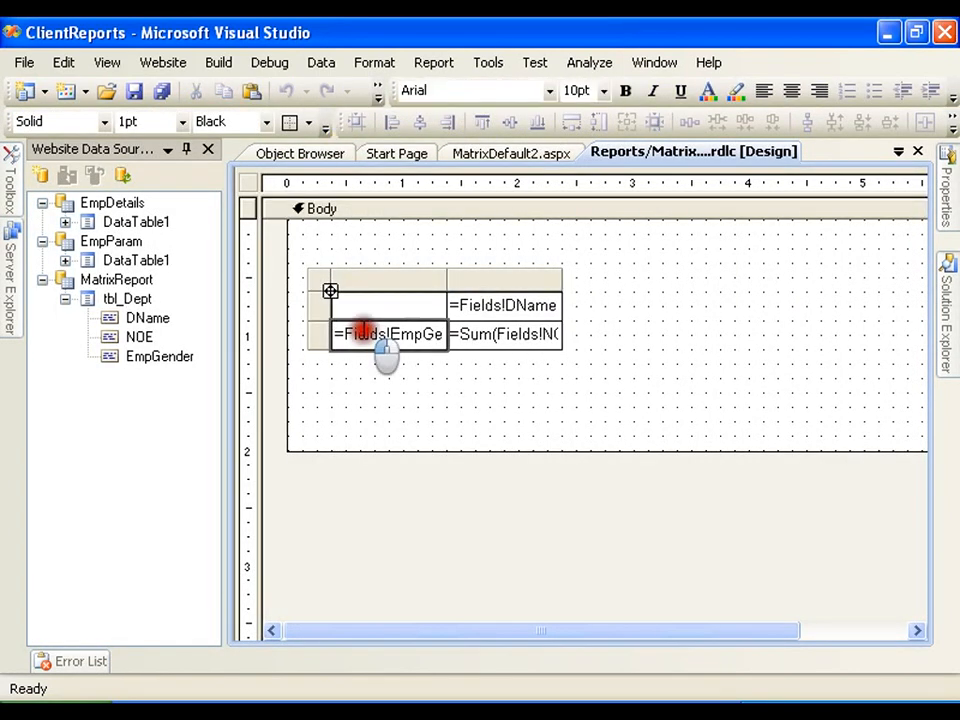
Step: Add a Total subtotal row under the EmpGender rows and a Total column after the DName columns
right_click(388, 334)
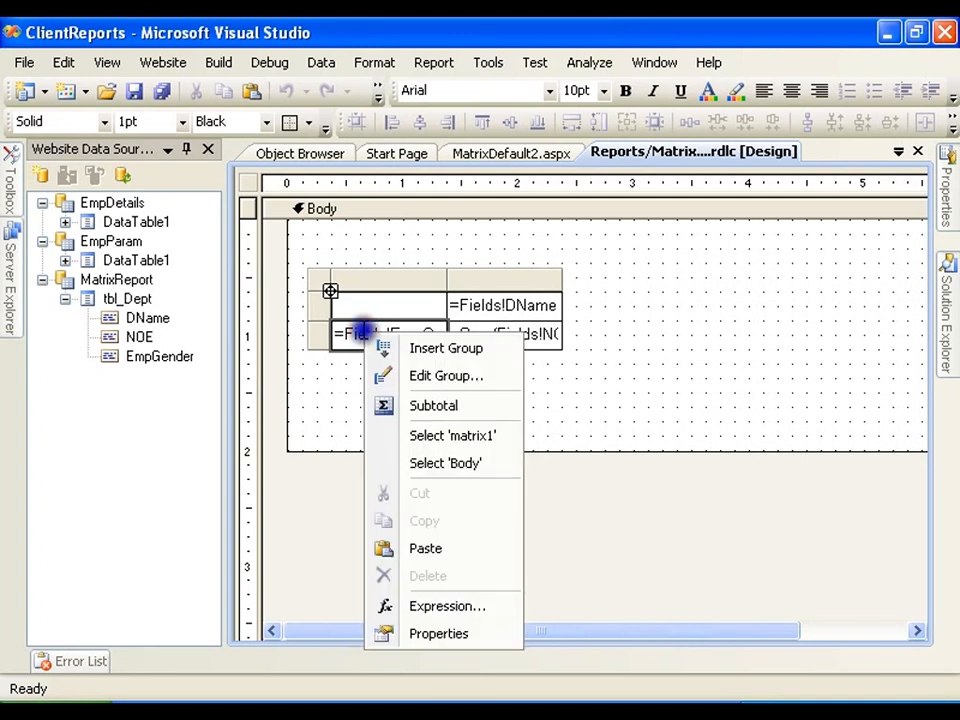
click(432, 404)
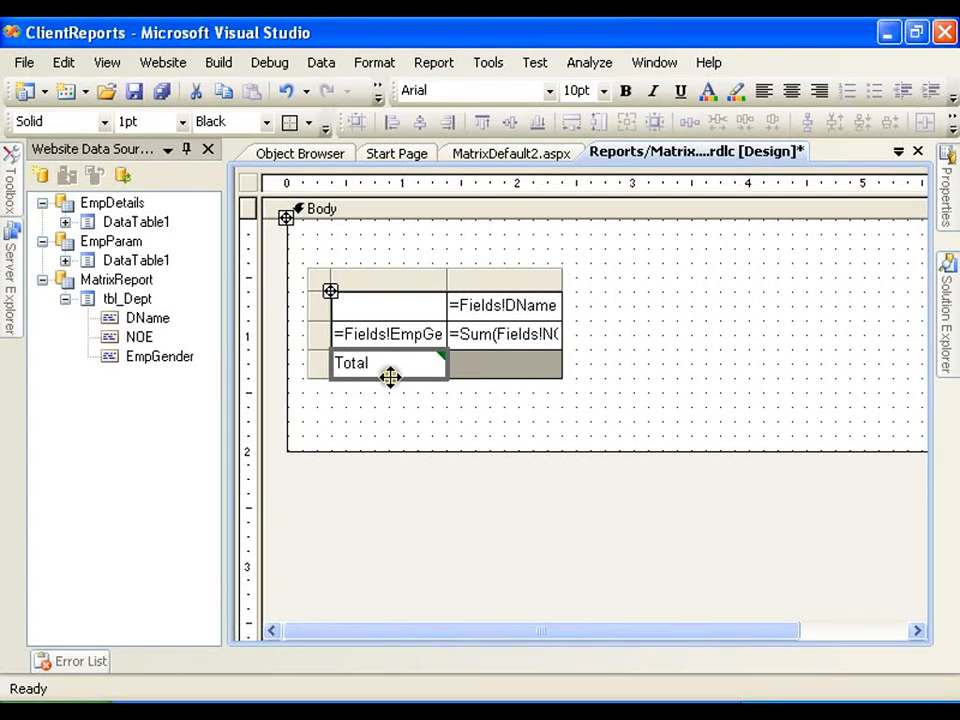
click(504, 304)
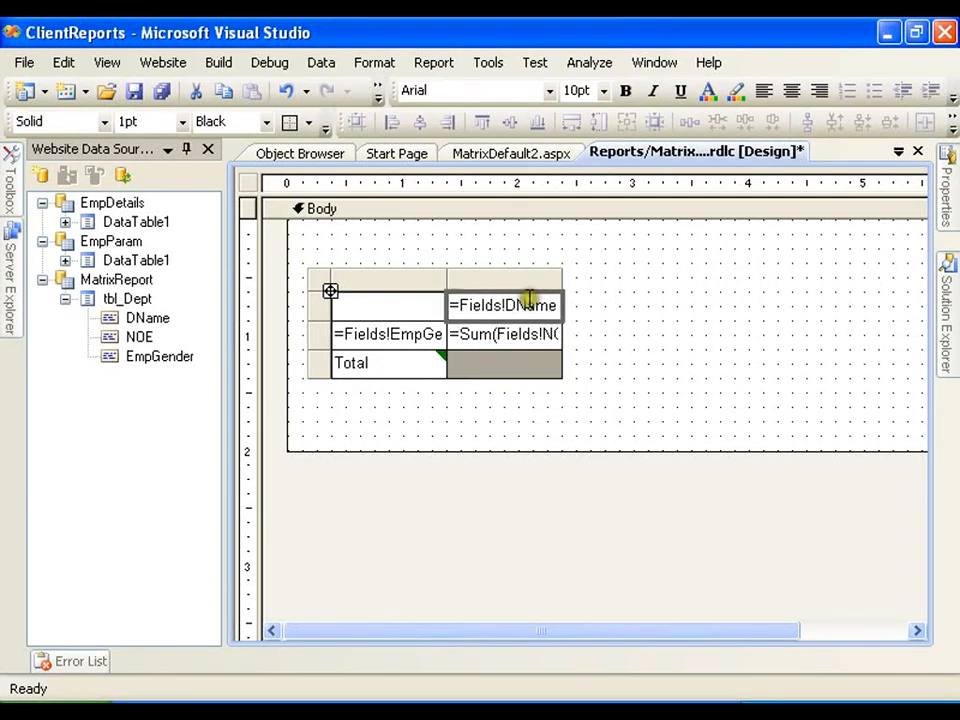
right_click(504, 304)
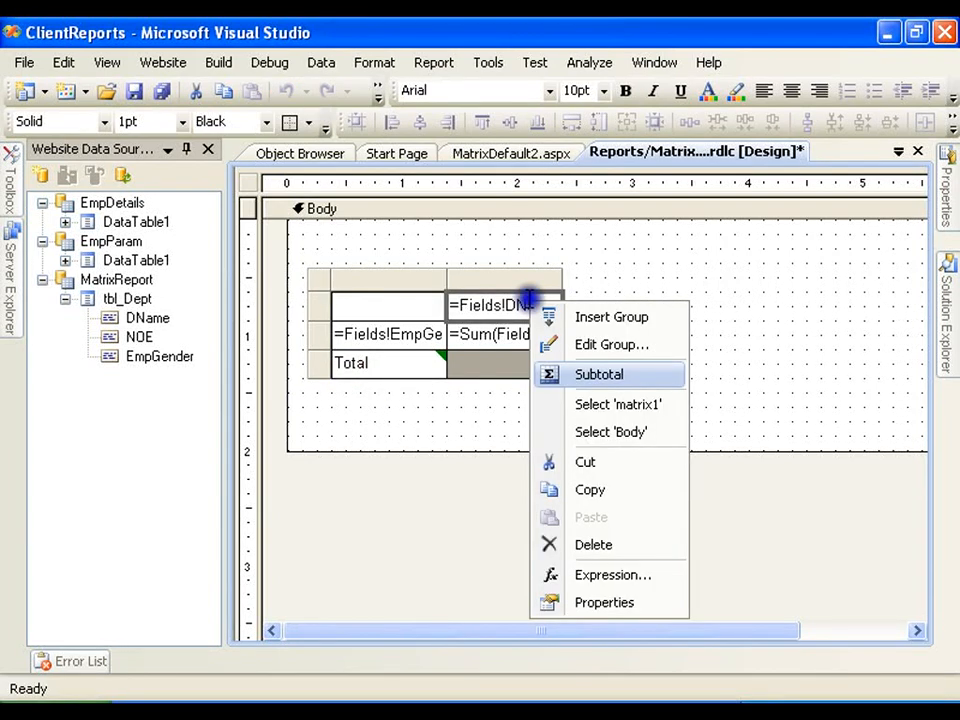
click(600, 374)
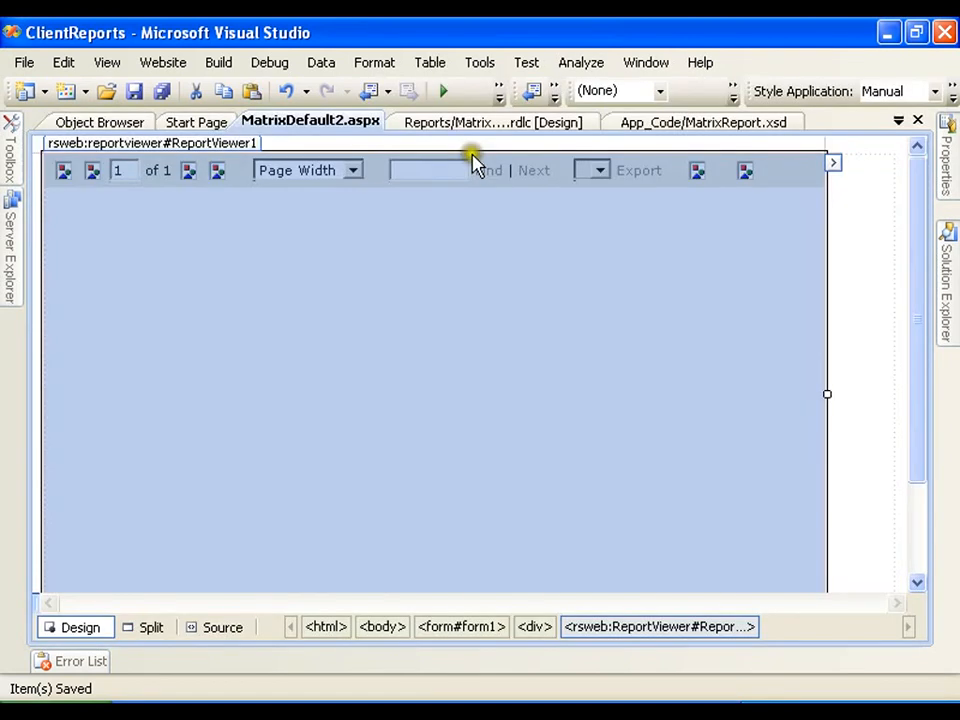
Step: Run MatrixDefault2.aspx and maximize Internet Explorer to view the rendered report
click(444, 92)
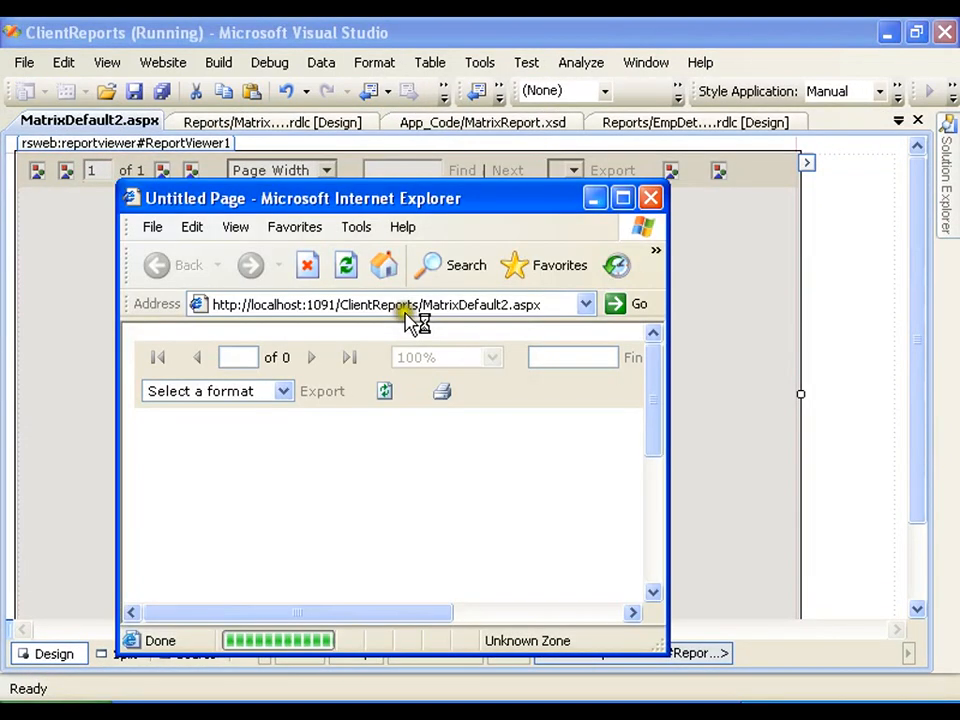
click(622, 198)
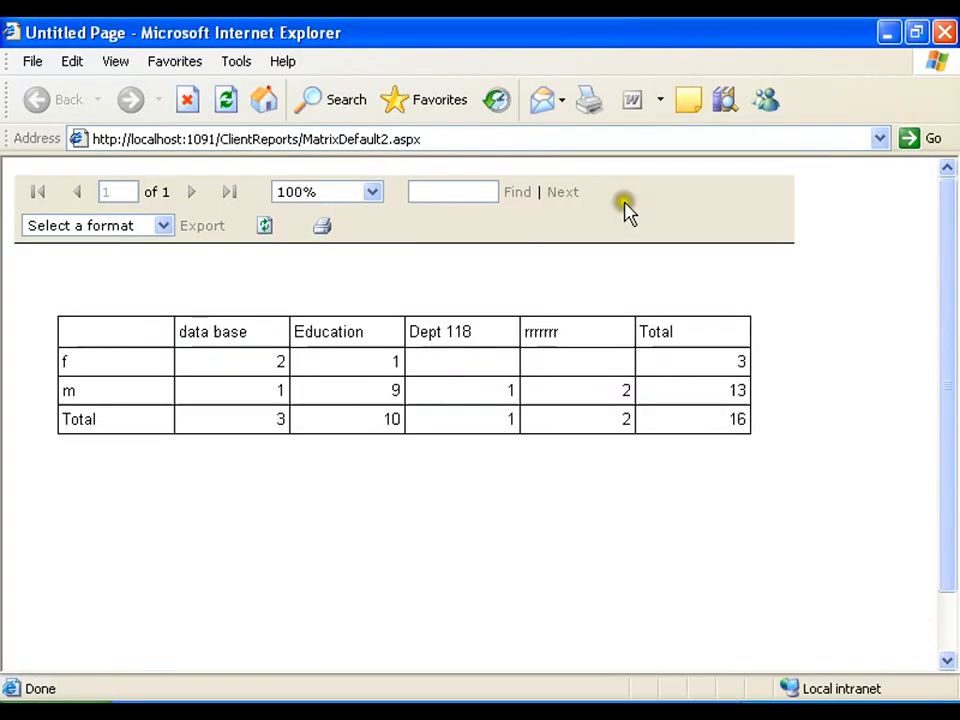
mouse_move(250, 410)
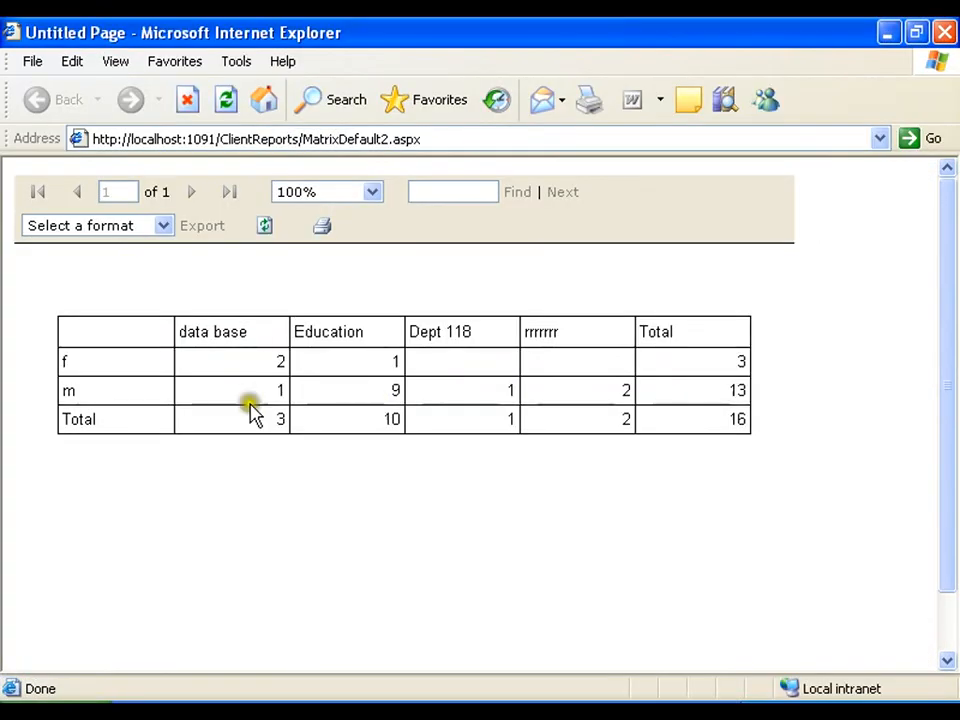
mouse_move(80, 390)
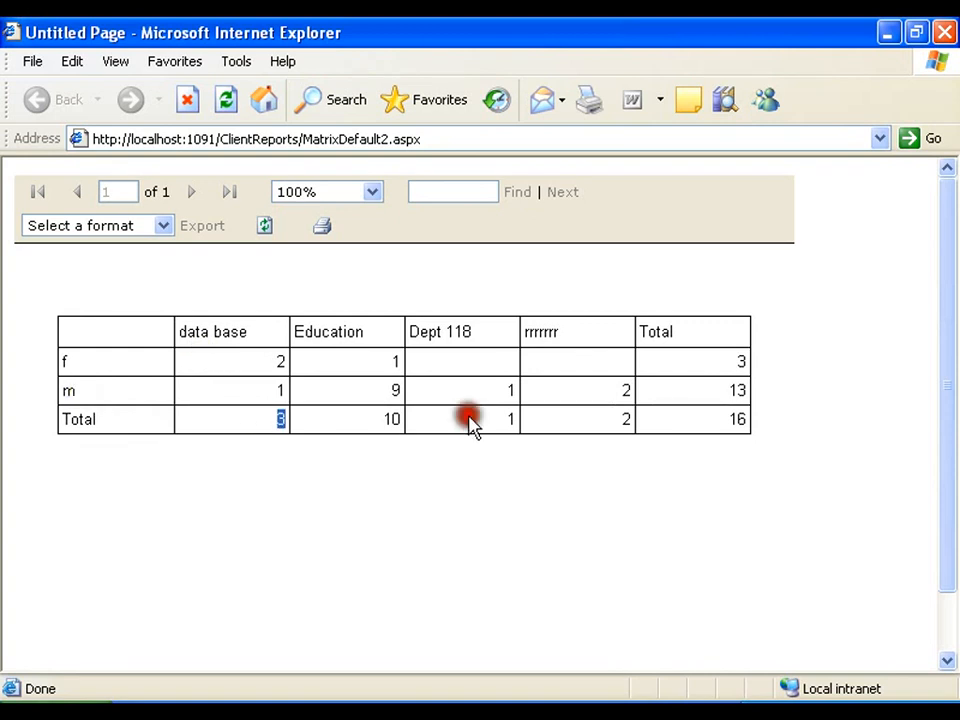
Step: Check the Dept 118 total and the grand total of 16 employees
click(490, 420)
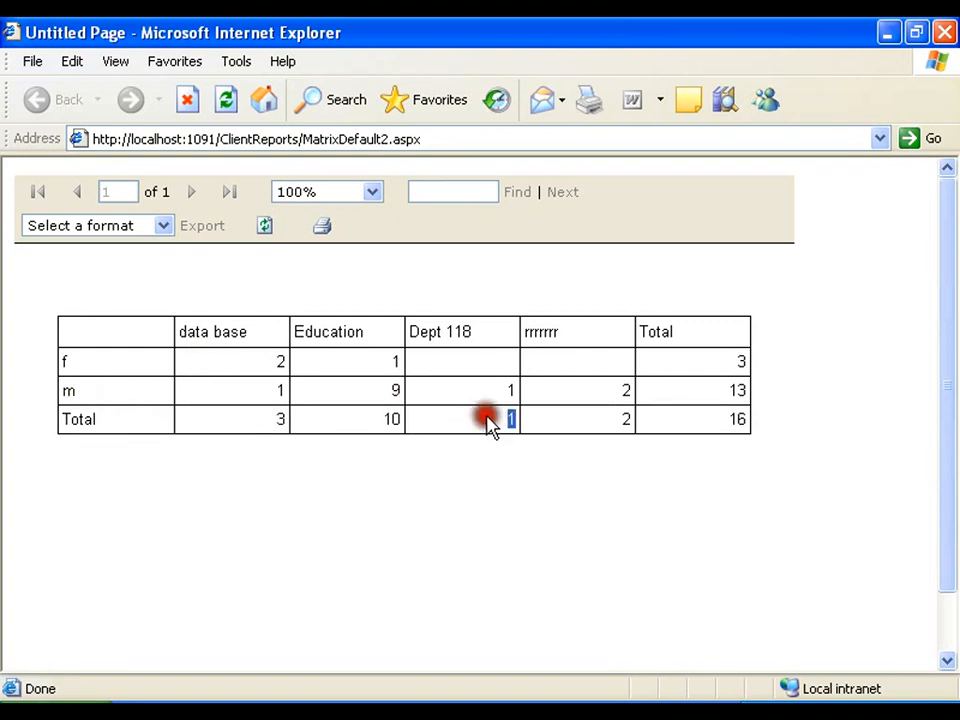
mouse_move(908, 466)
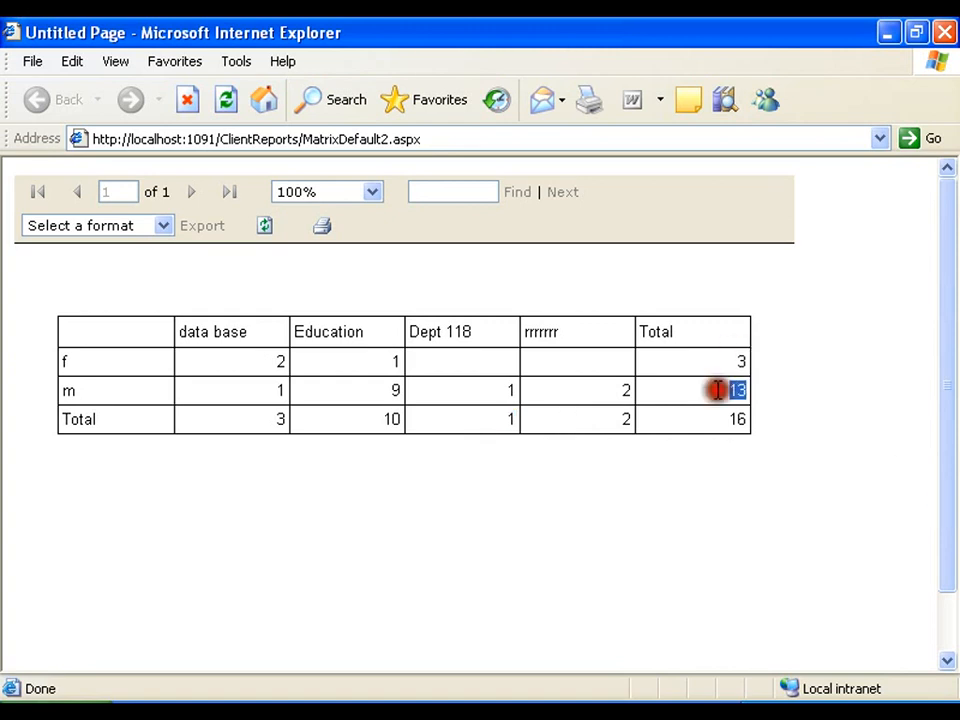
click(740, 420)
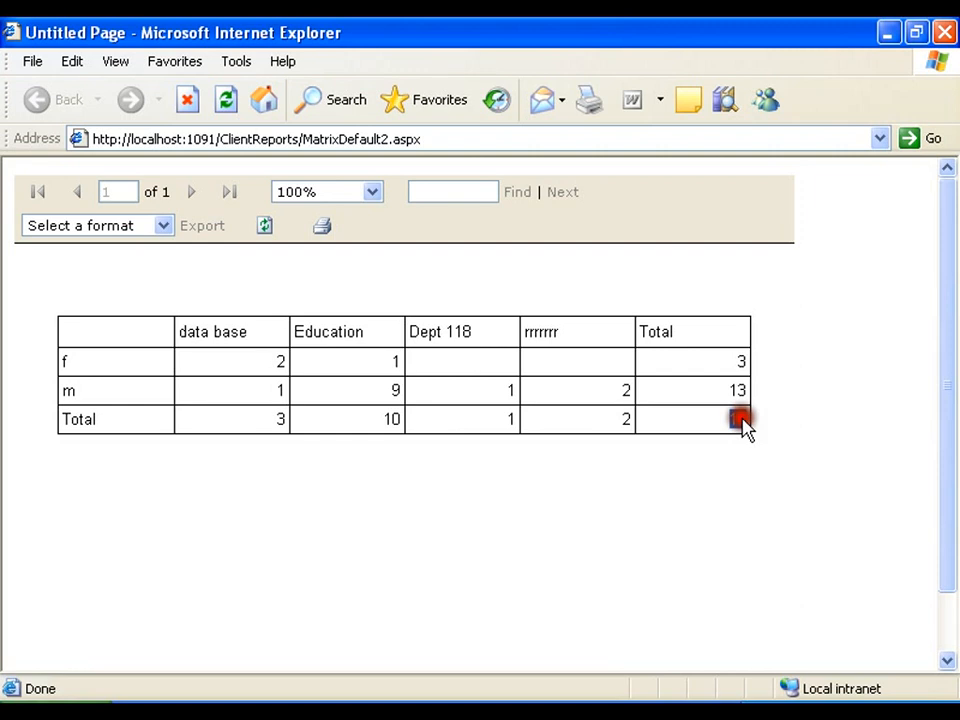
click(738, 420)
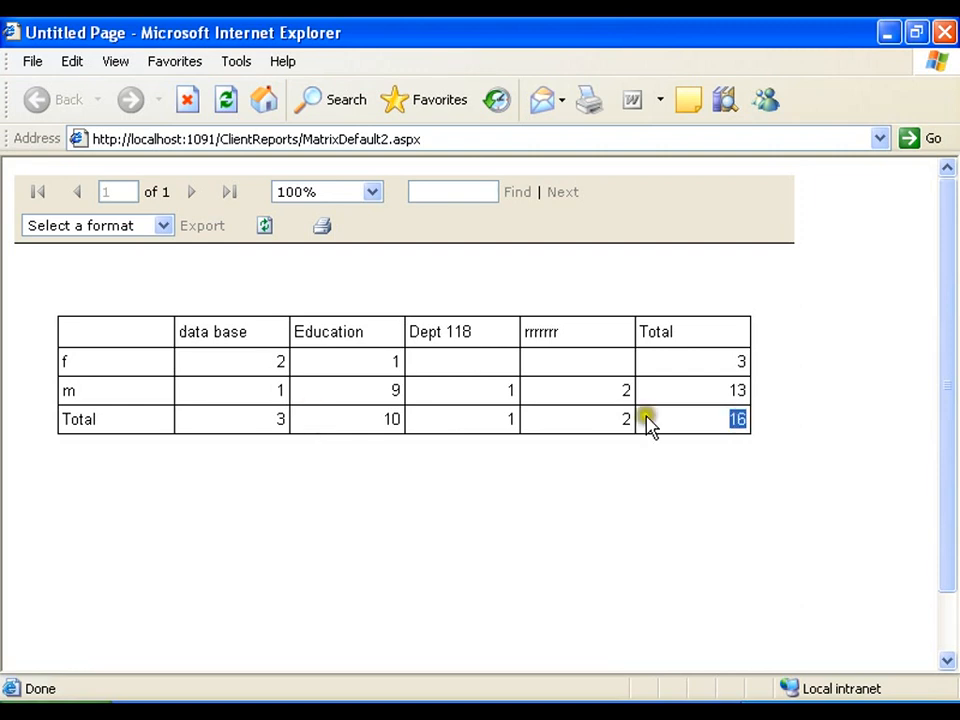